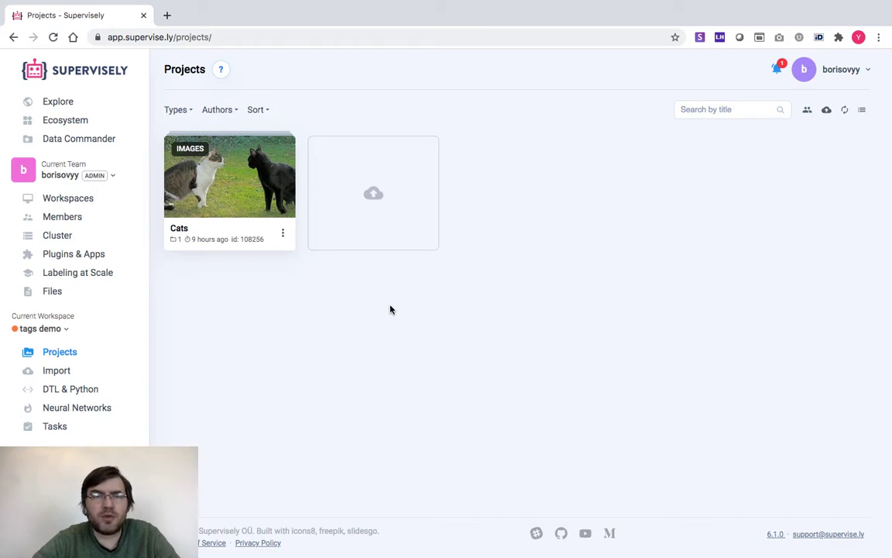
mouse_move(272, 200)
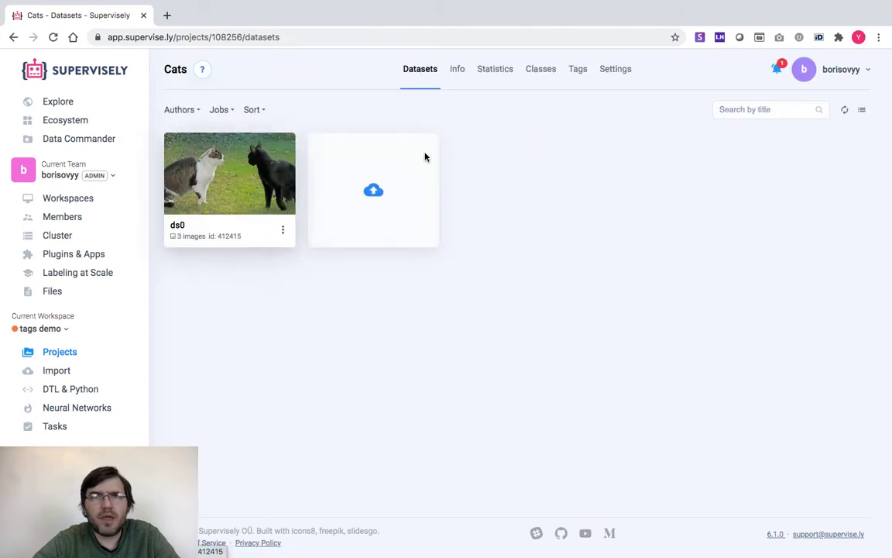
Step: View the Cats project's classes, then enter the project's first image for labeling
left_click(540, 68)
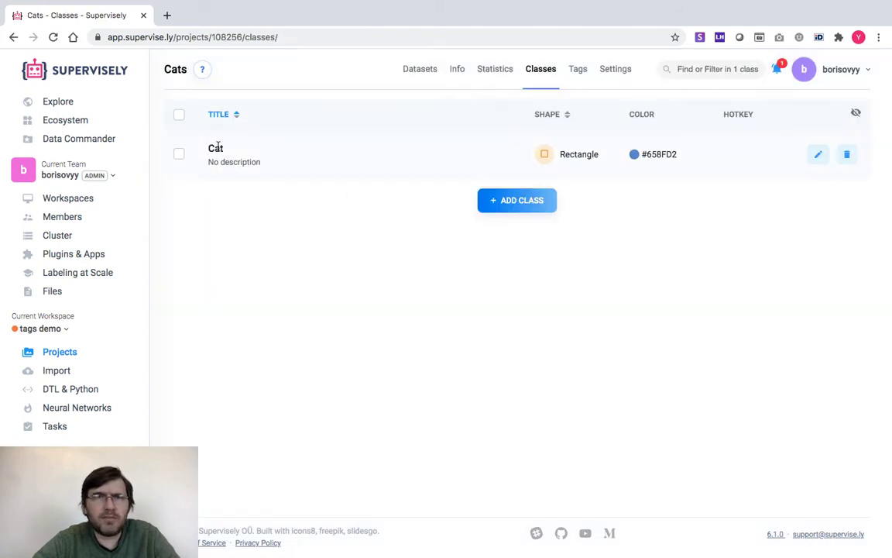
double_click(216, 149)
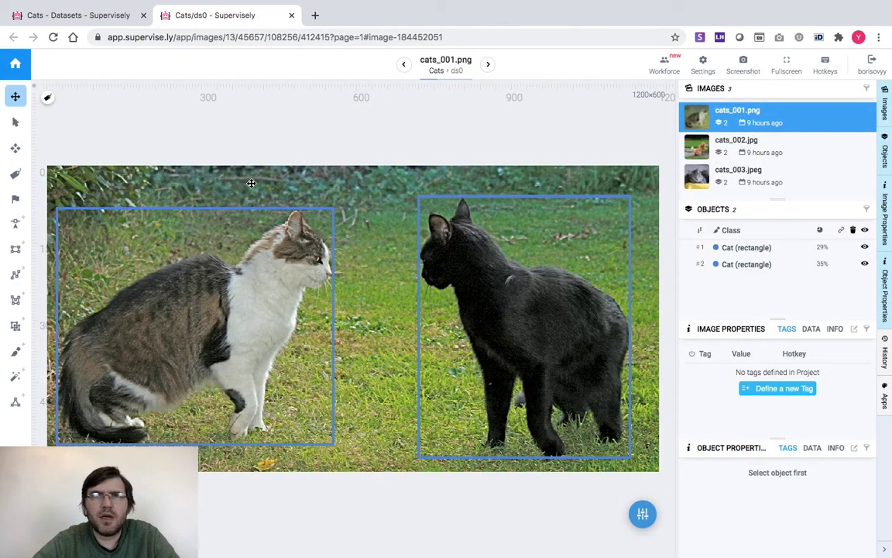
mouse_move(734, 93)
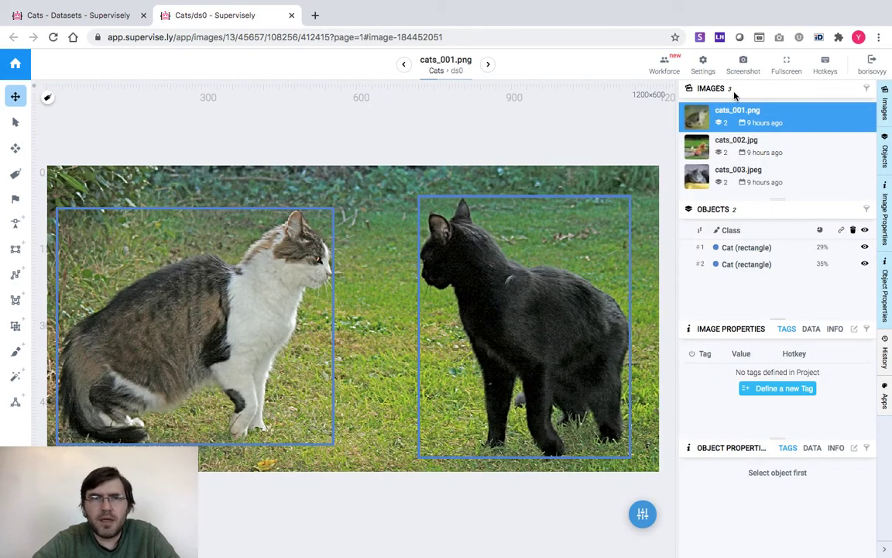
mouse_move(449, 293)
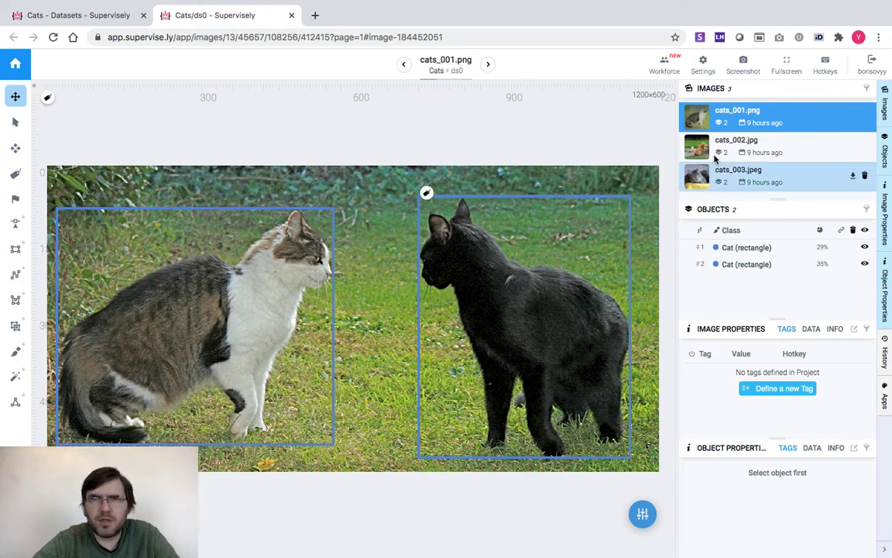
Step: Review cats_001.png with its two Cat rectangles in the annotation tool
left_click(736, 140)
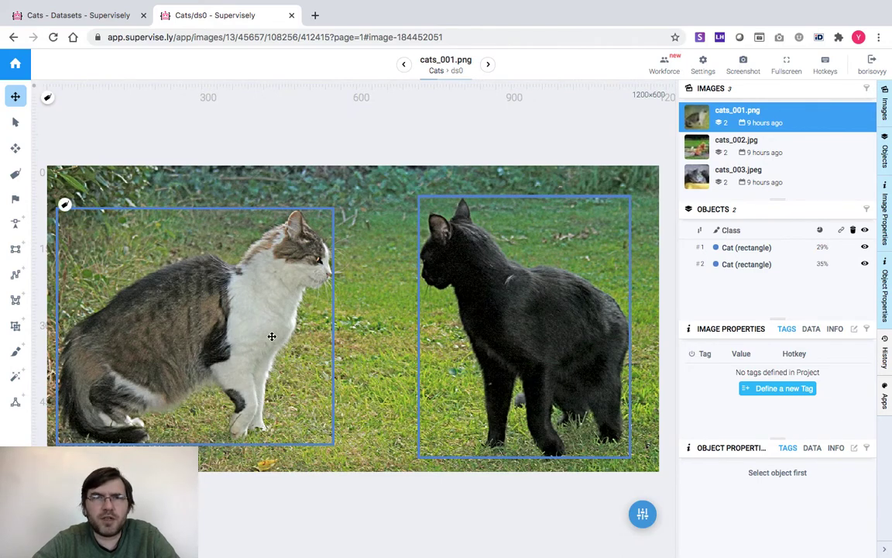
mouse_move(365, 337)
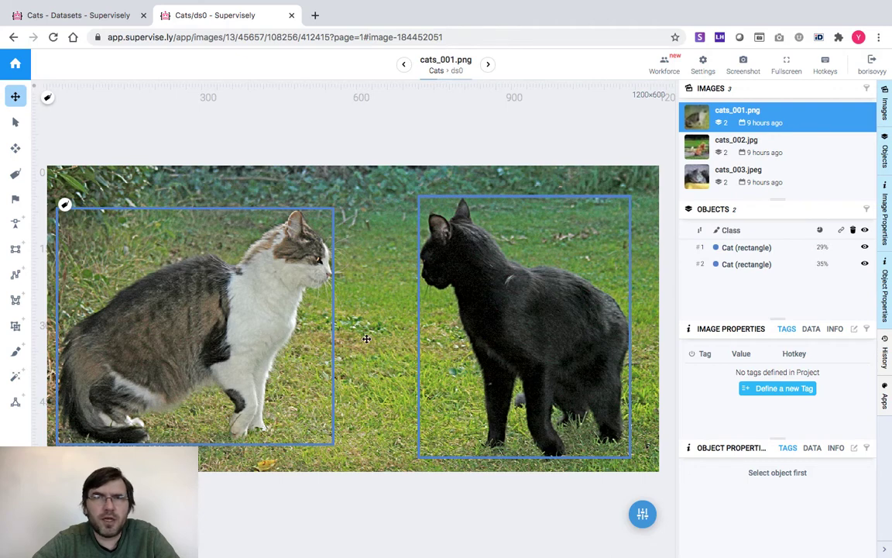
mouse_move(567, 255)
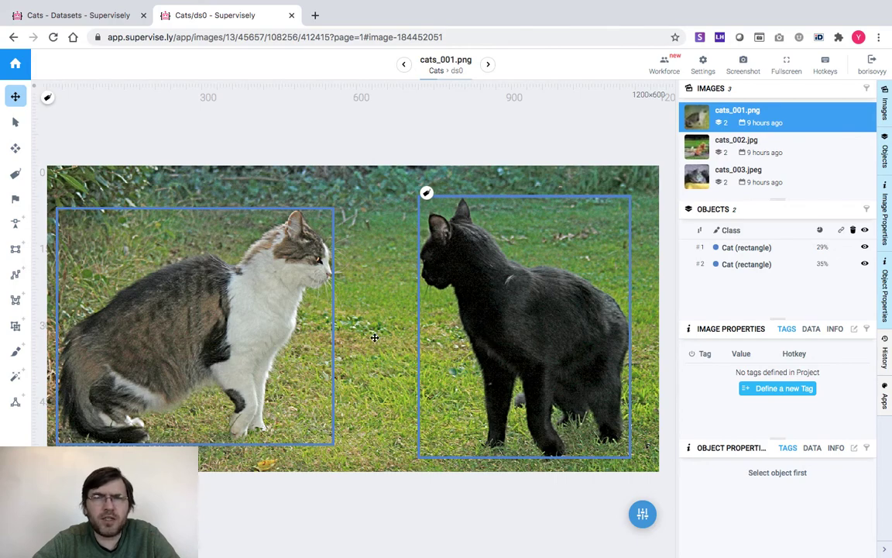
mouse_move(347, 279)
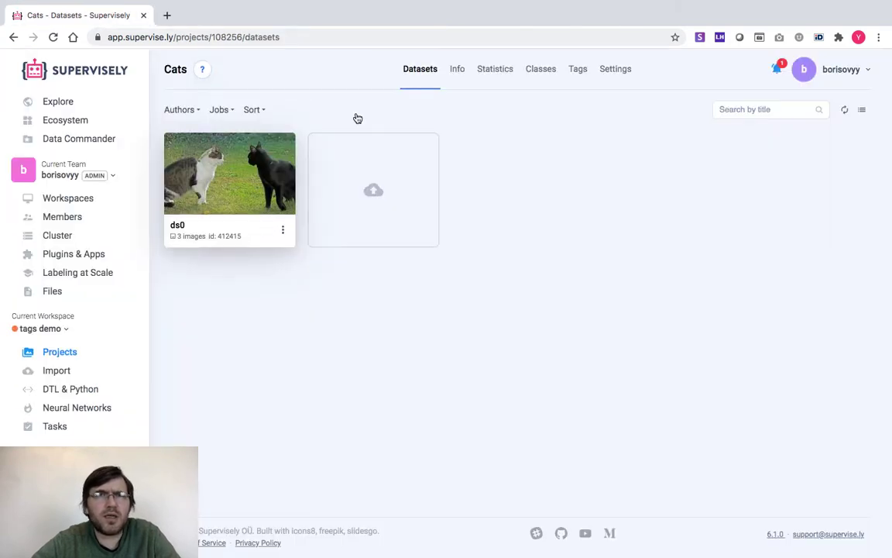
Step: Start a new tag in the project's Tags list titled 'indoor'
left_click(578, 68)
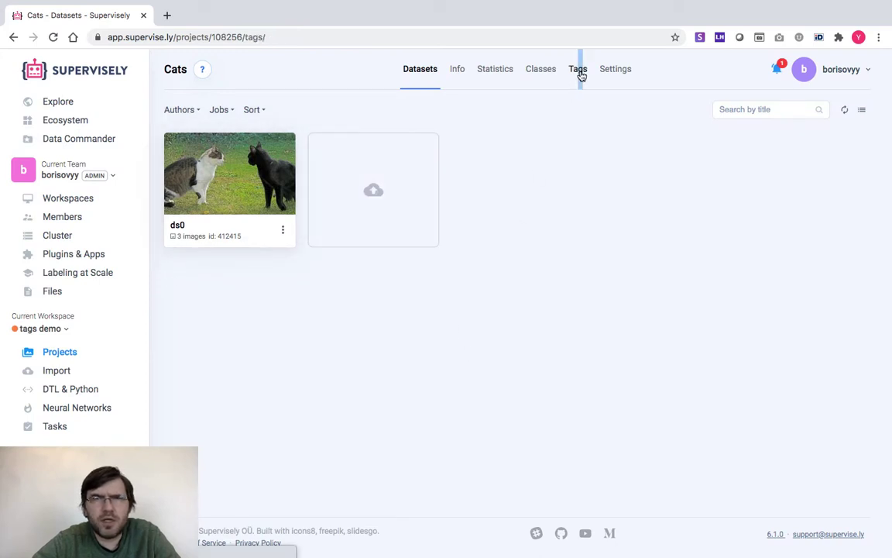
left_click(577, 68)
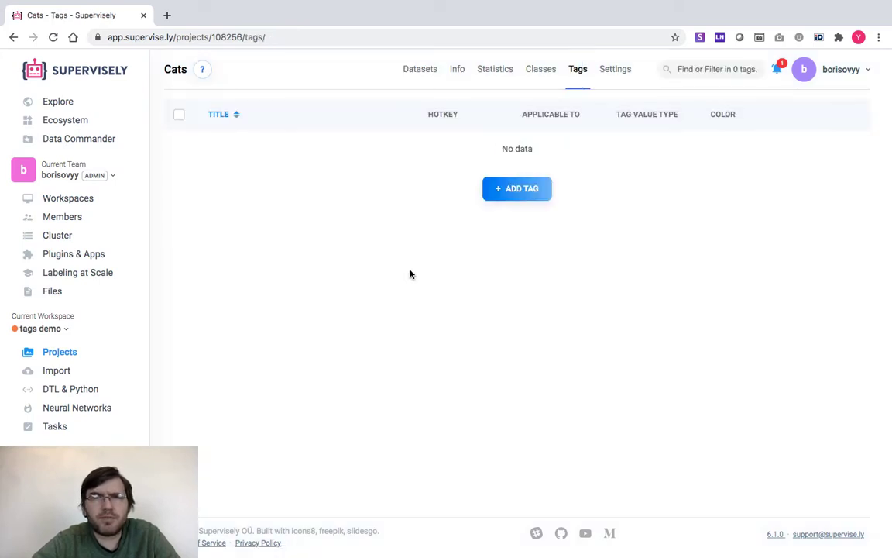
mouse_move(431, 270)
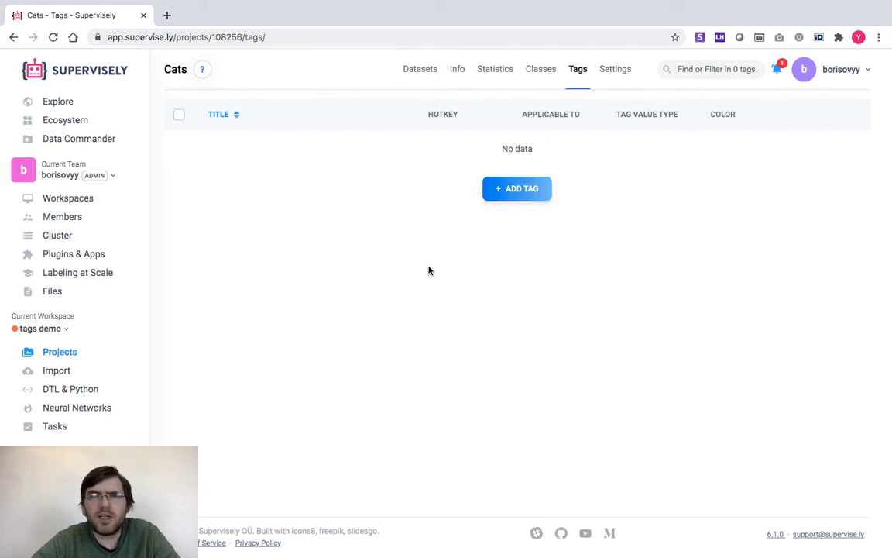
left_click(517, 189)
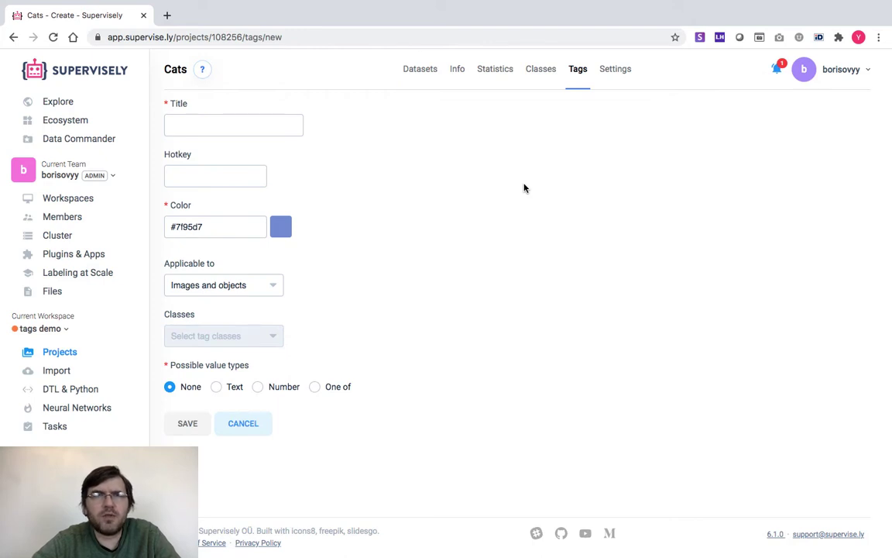
left_click(223, 123)
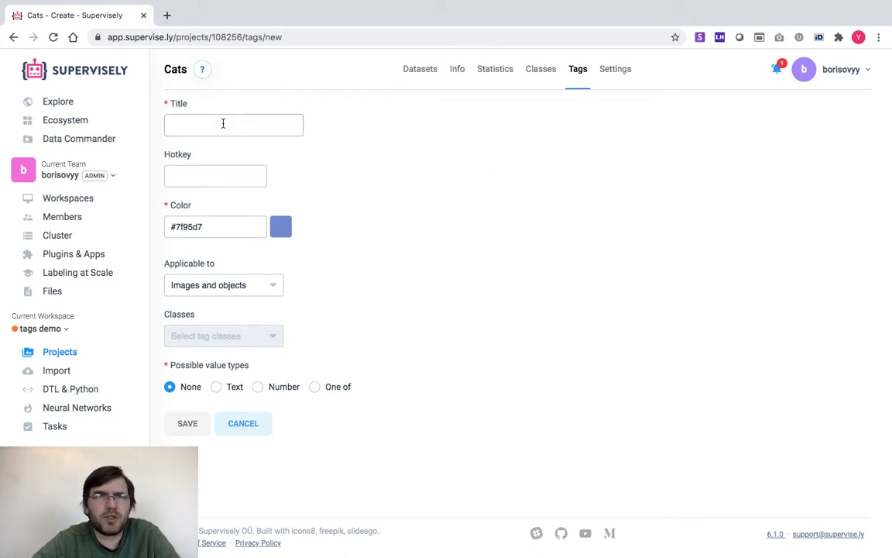
type("in")
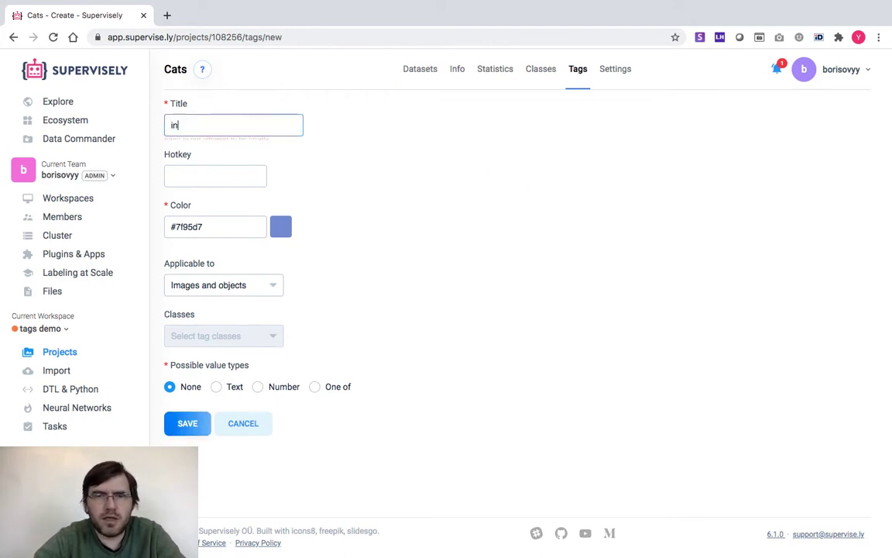
type("door")
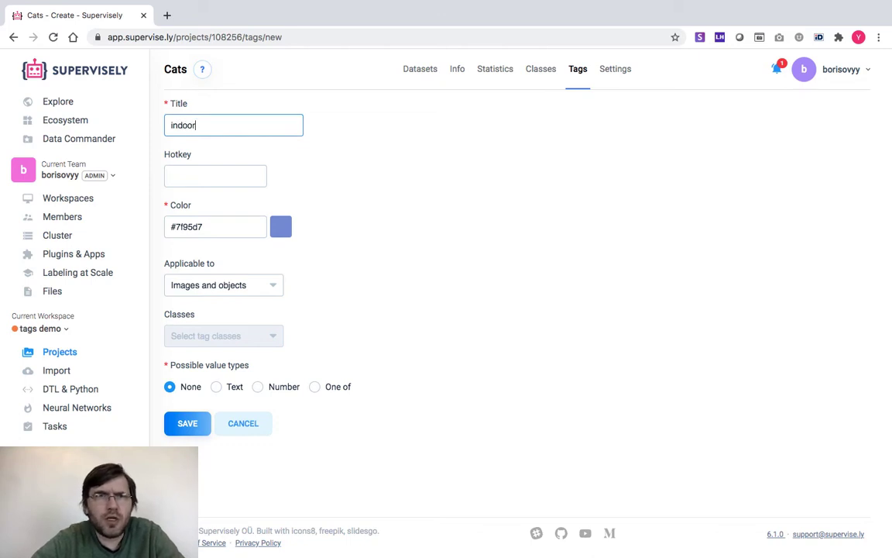
Step: Make indoor apply to images only with no value type and save it
left_click(223, 285)
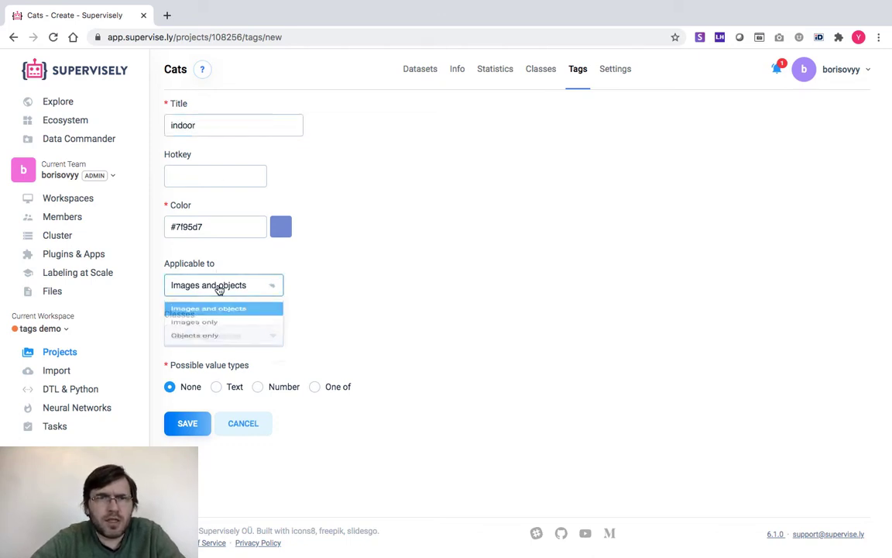
left_click(194, 322)
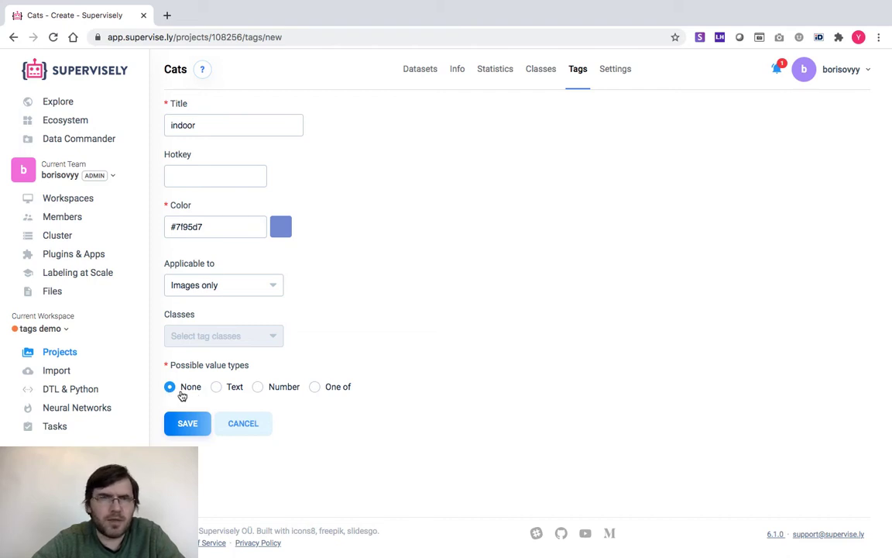
left_click(187, 425)
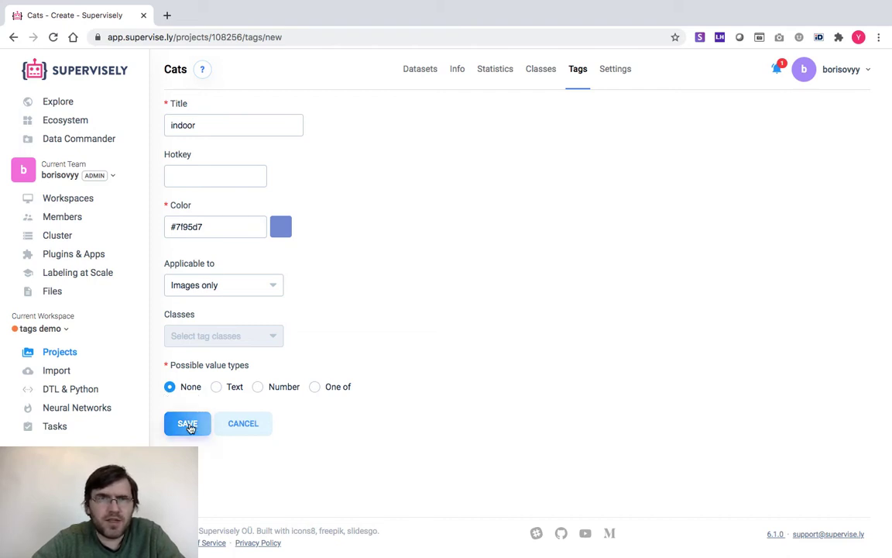
left_click(187, 424)
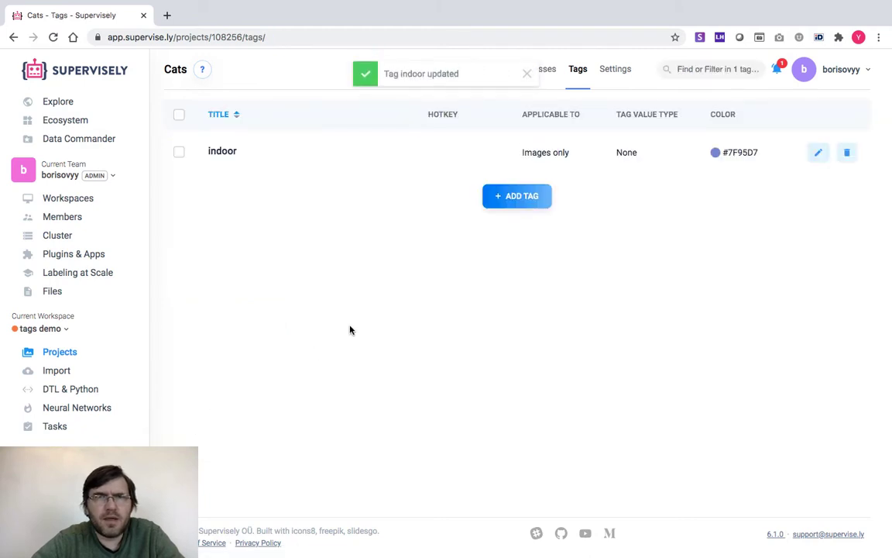
Step: Create an 'outdoor' tag applicable to images only with no value type
left_click(518, 195)
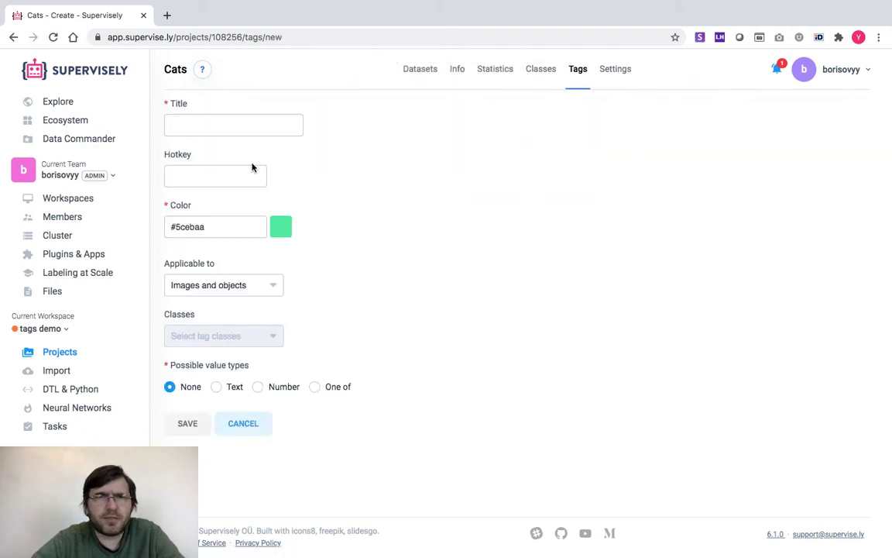
type("out")
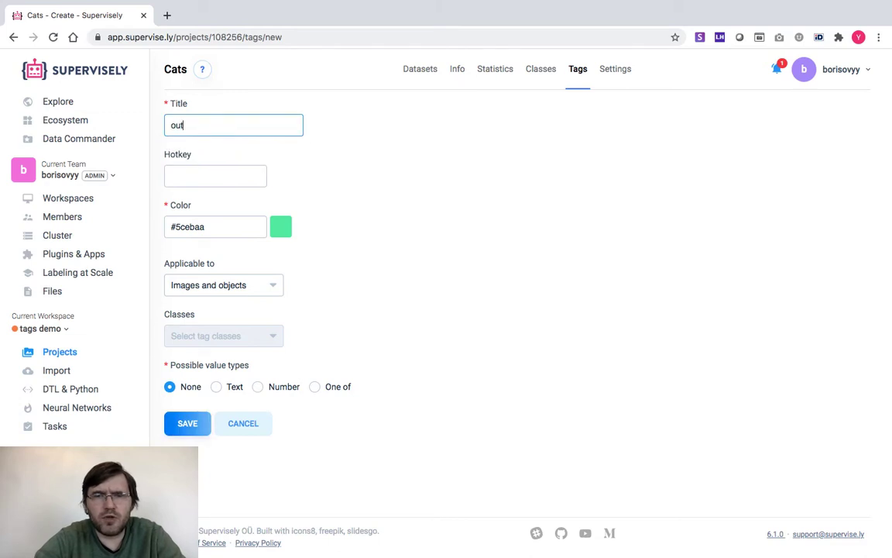
type("door")
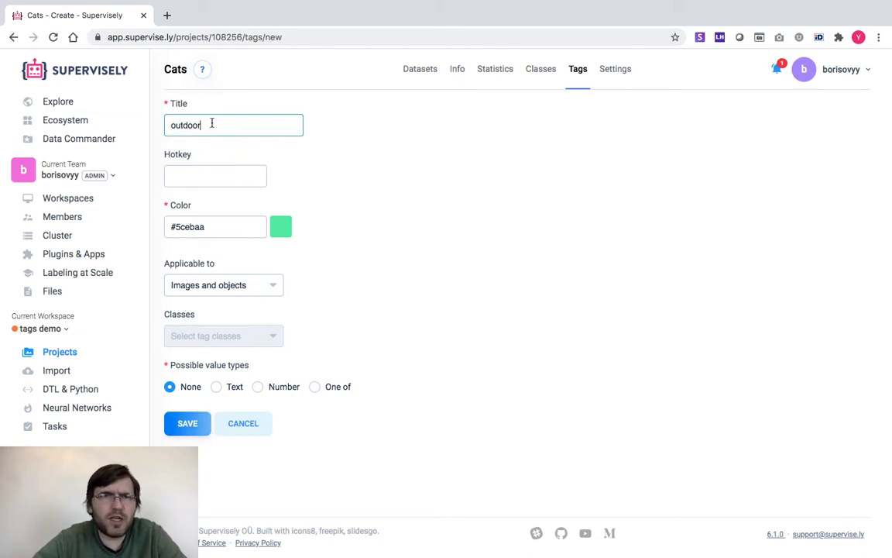
left_click(223, 285)
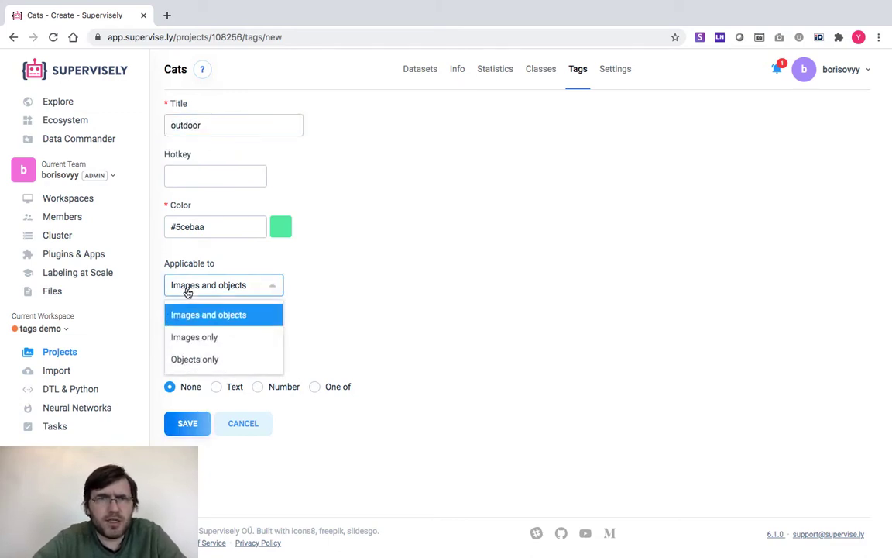
left_click(195, 338)
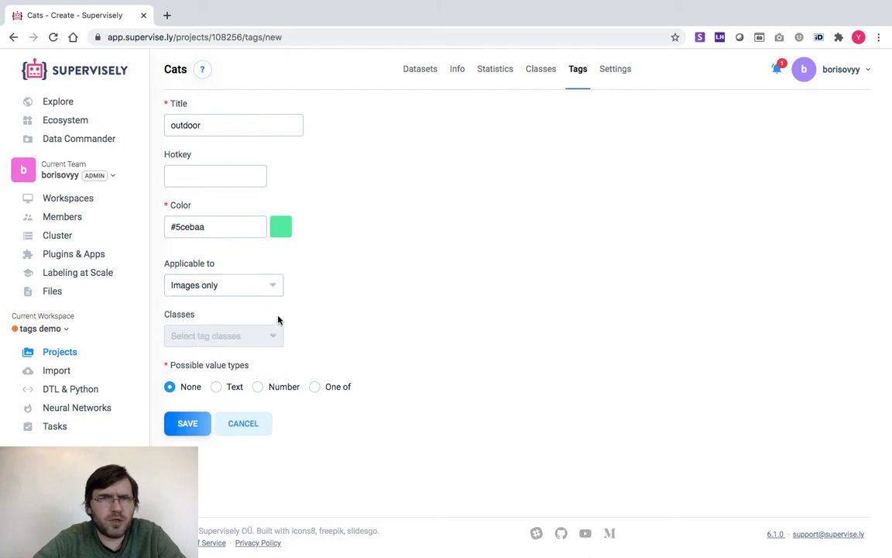
mouse_move(171, 406)
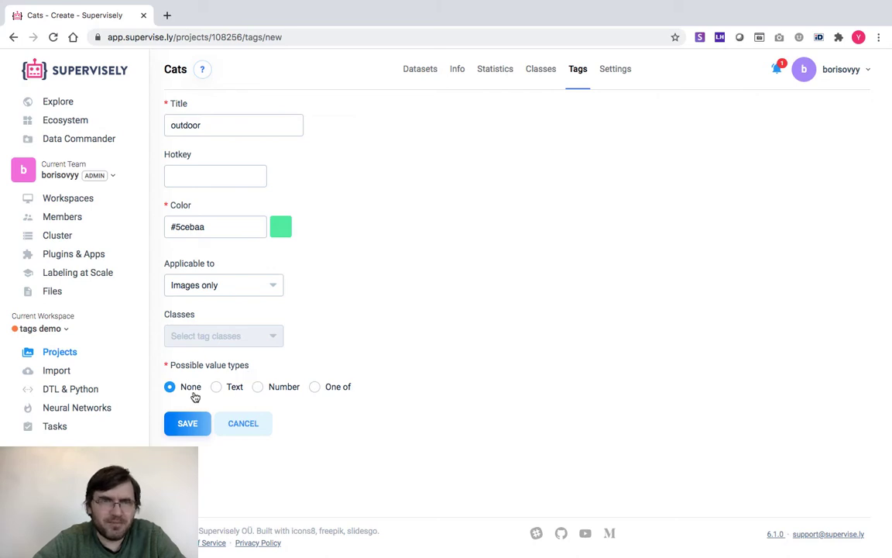
left_click(186, 423)
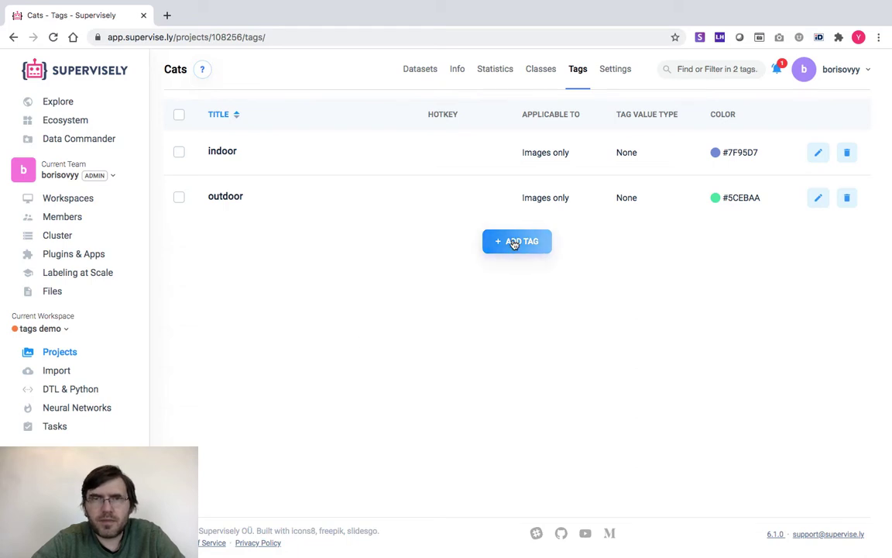
Step: Start a third tag titled 'Name' applying to objects only
left_click(517, 242)
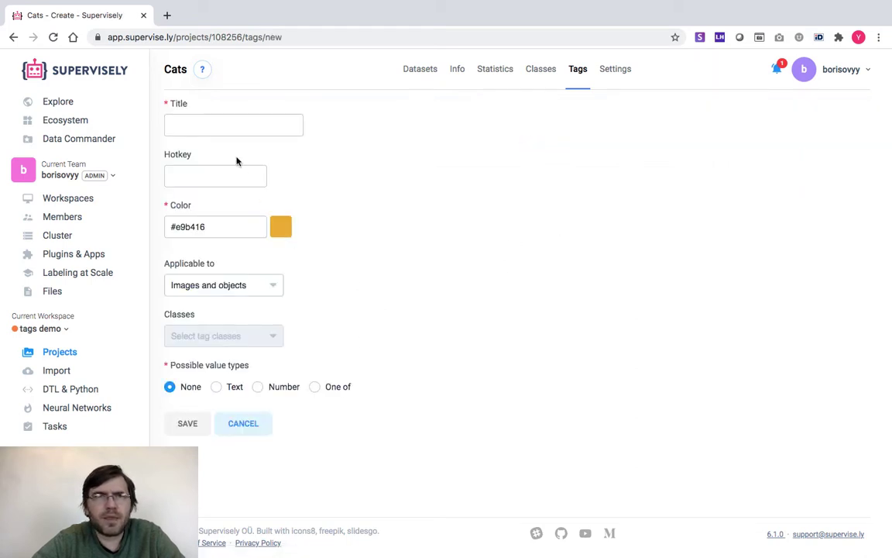
left_click(232, 124)
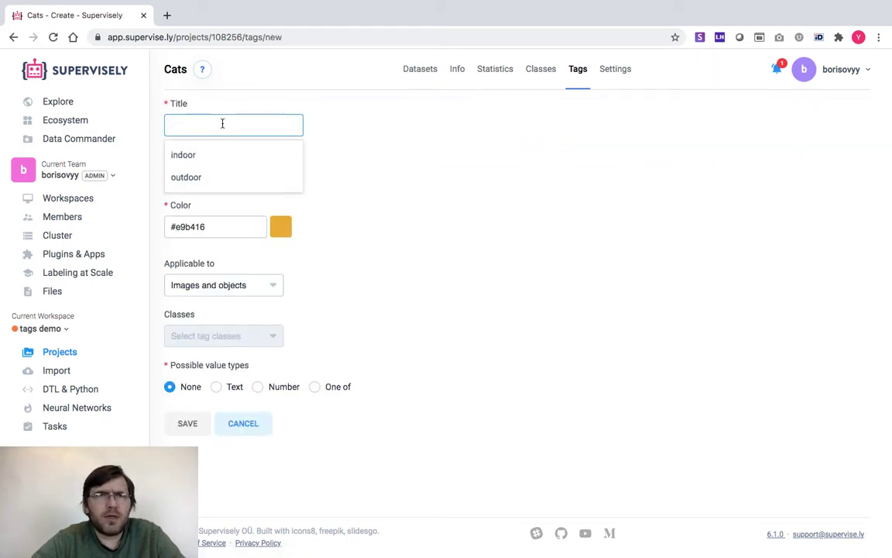
type("Na")
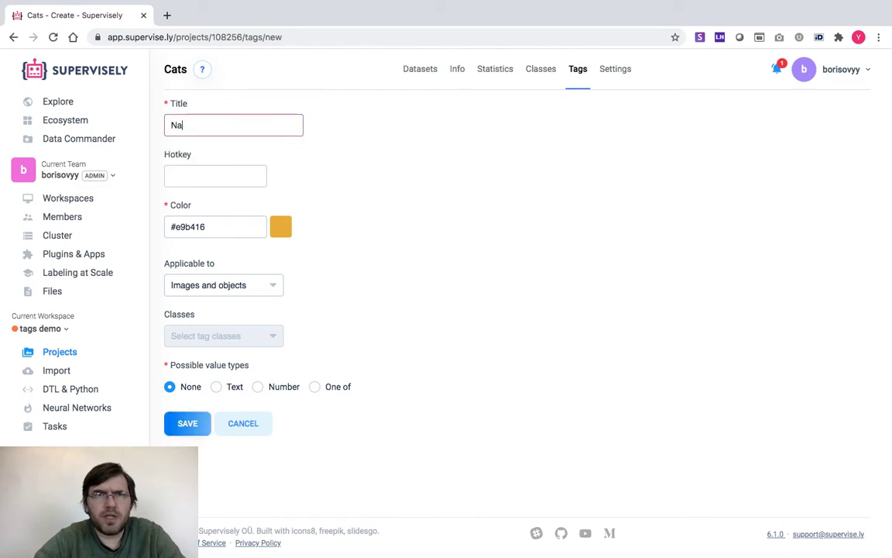
type("me")
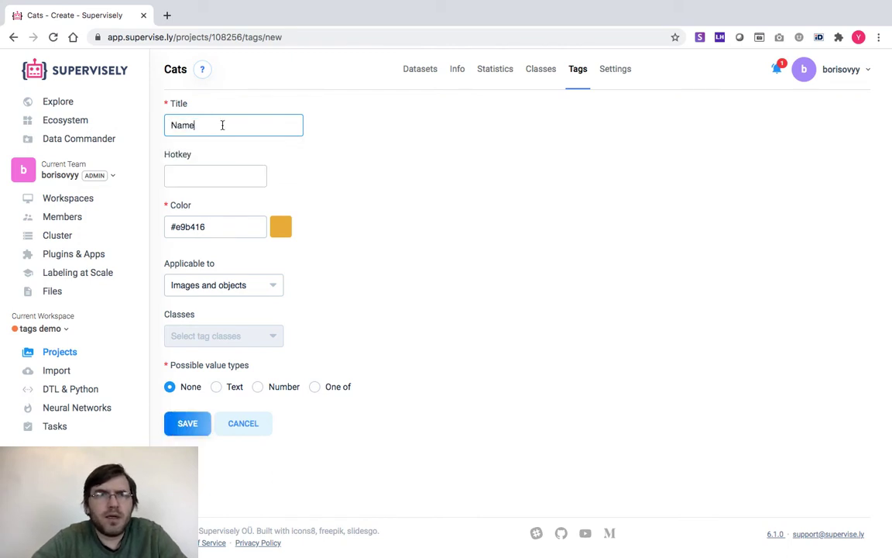
left_click(223, 285)
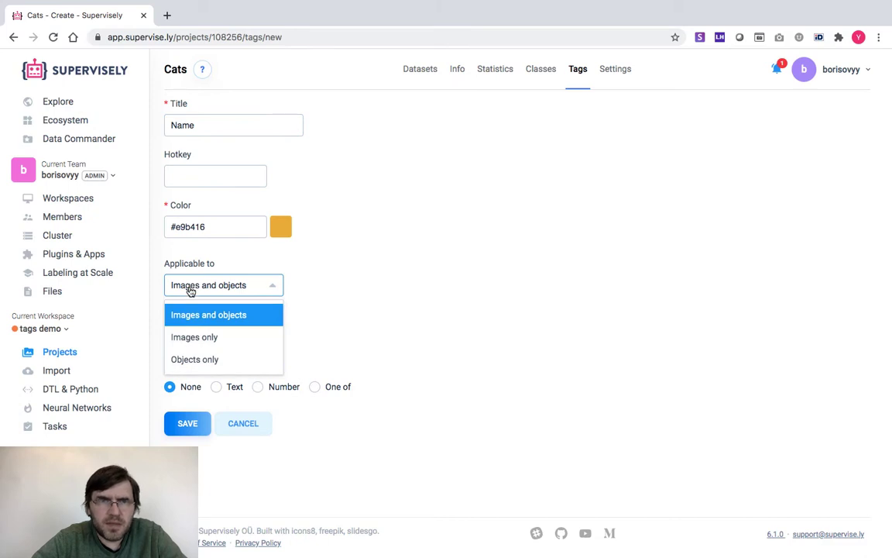
left_click(195, 359)
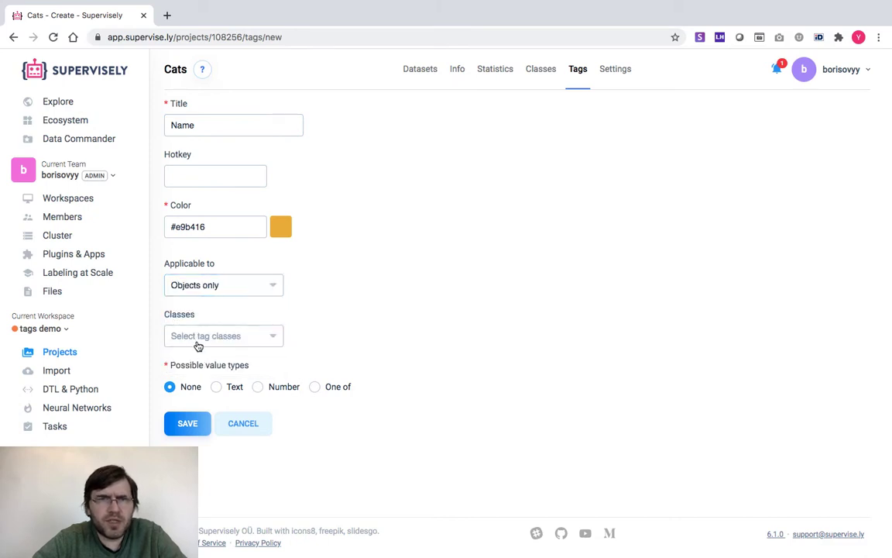
Step: Restrict Name to the Cat class with a free-text value and save it
left_click(223, 334)
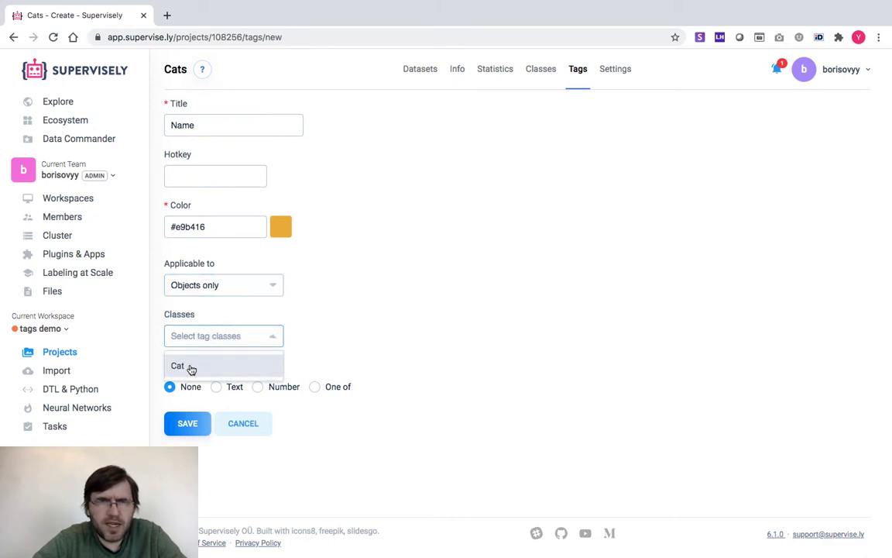
left_click(177, 366)
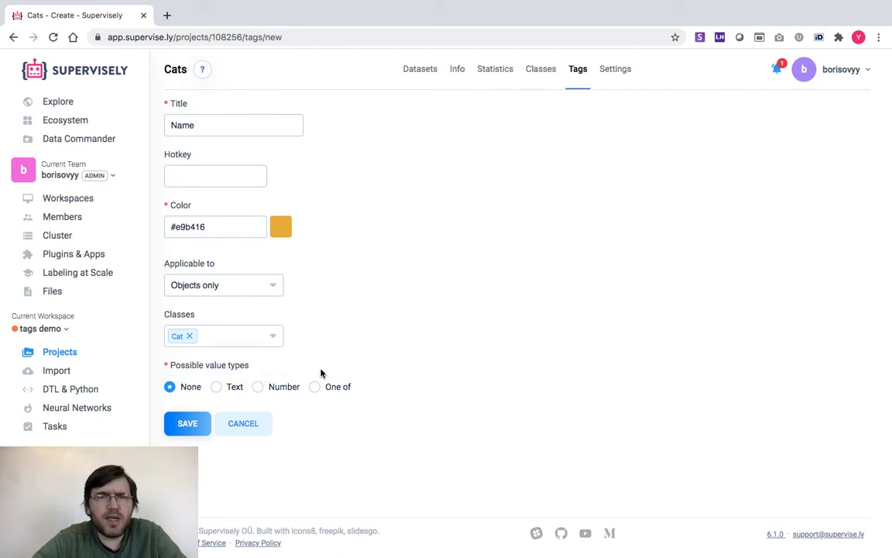
mouse_move(373, 384)
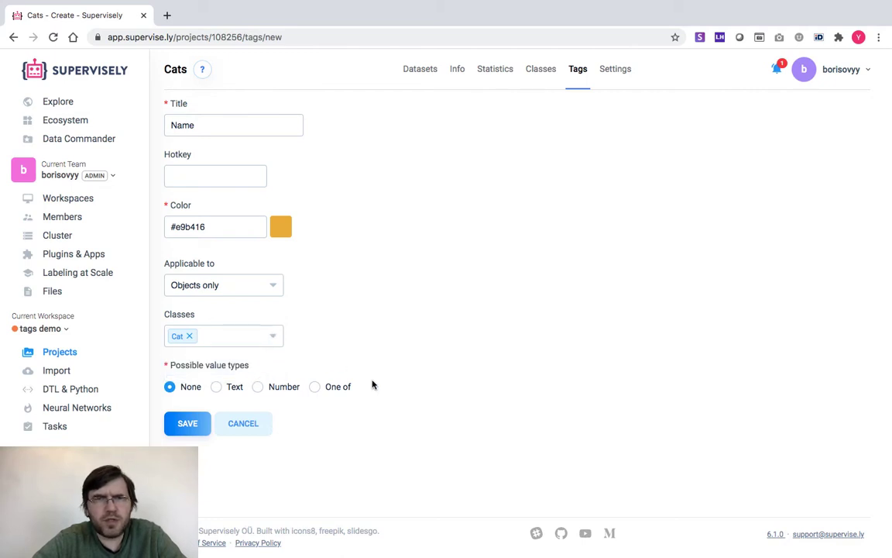
mouse_move(412, 396)
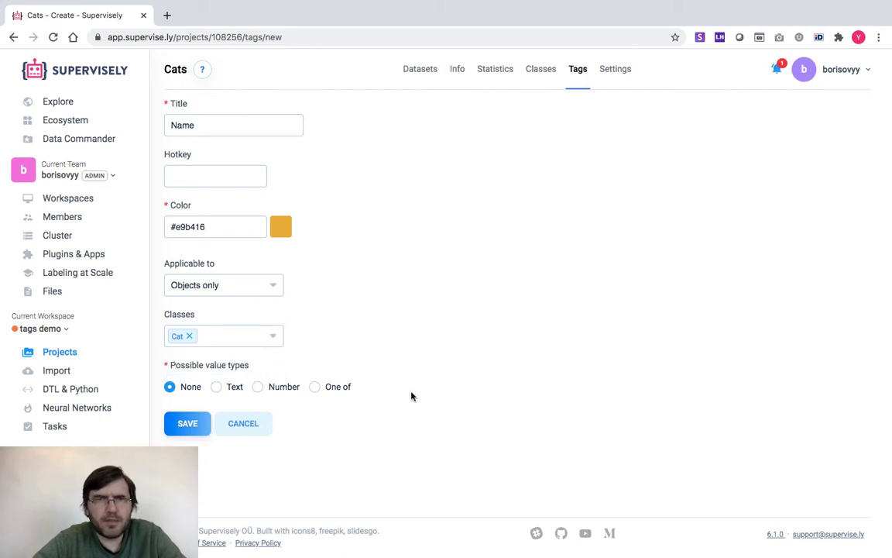
mouse_move(403, 395)
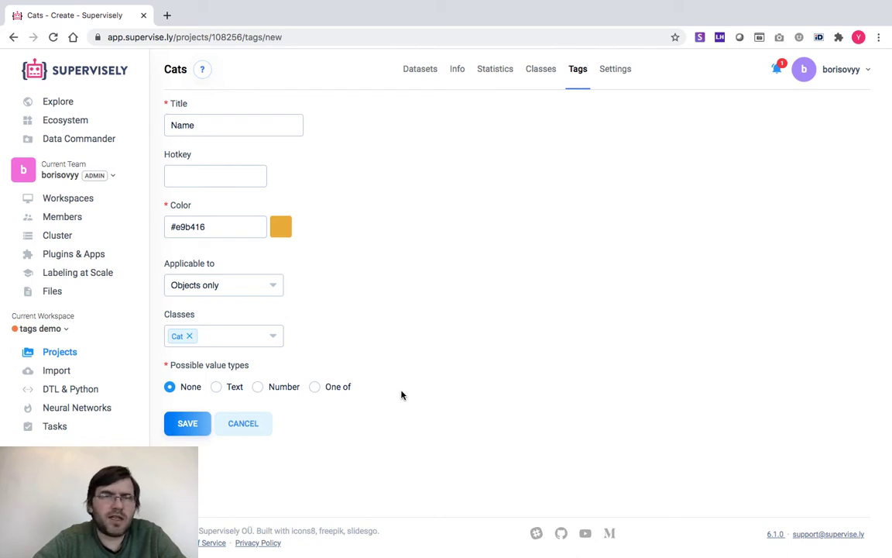
left_click(217, 387)
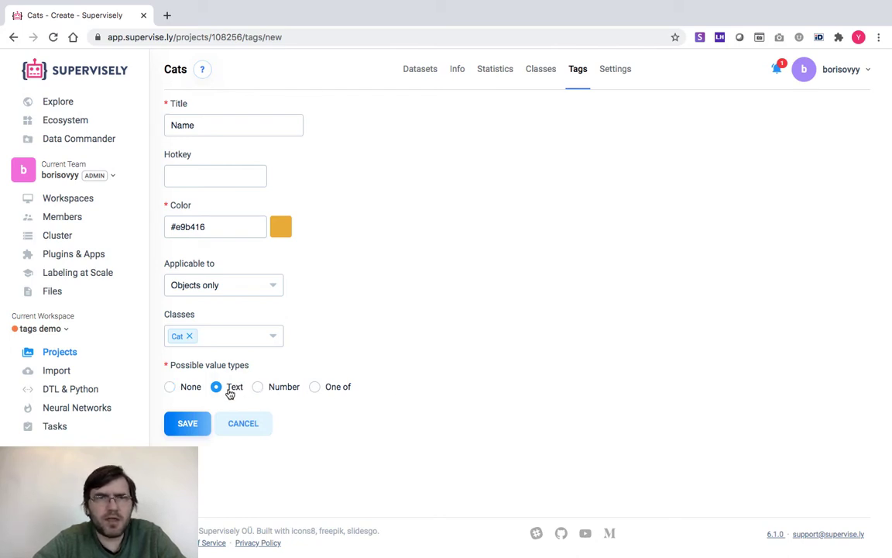
left_click(186, 422)
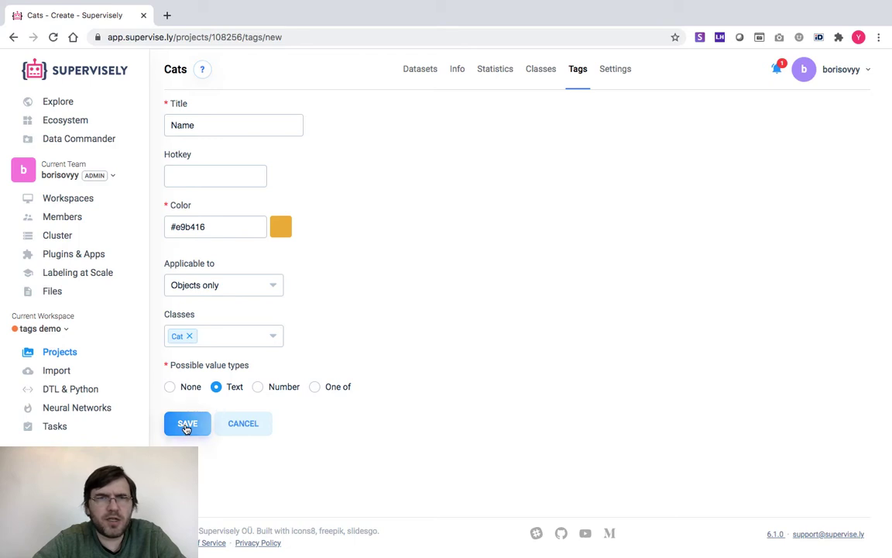
left_click(185, 423)
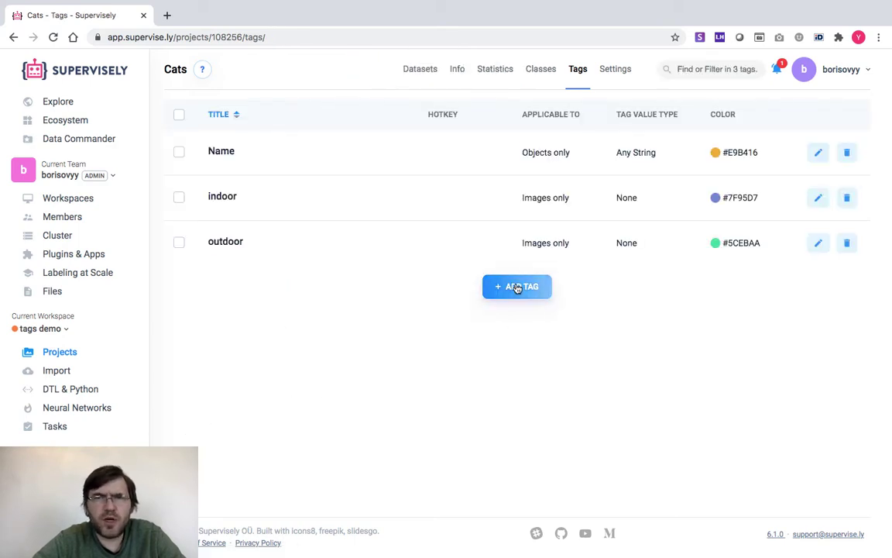
Step: Create an 'Age' tag for Cat objects only with a Number value and save it
left_click(518, 286)
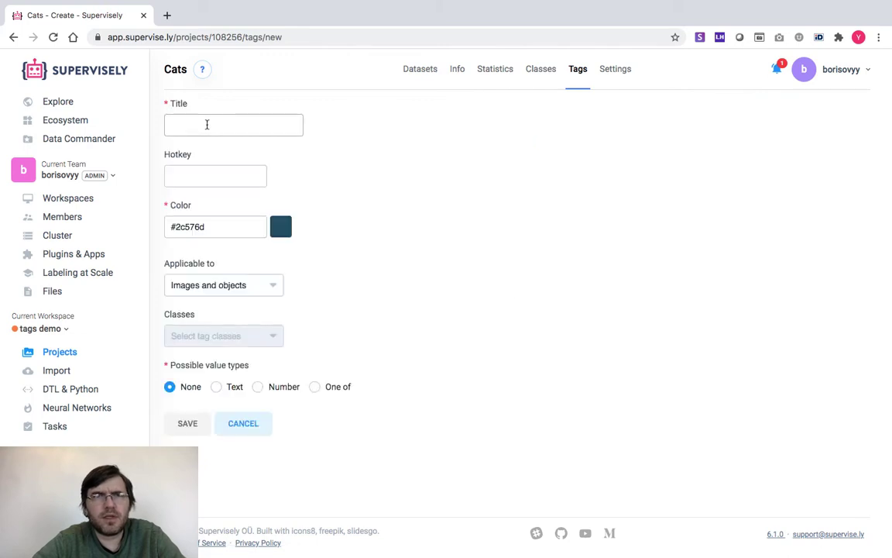
type("Age")
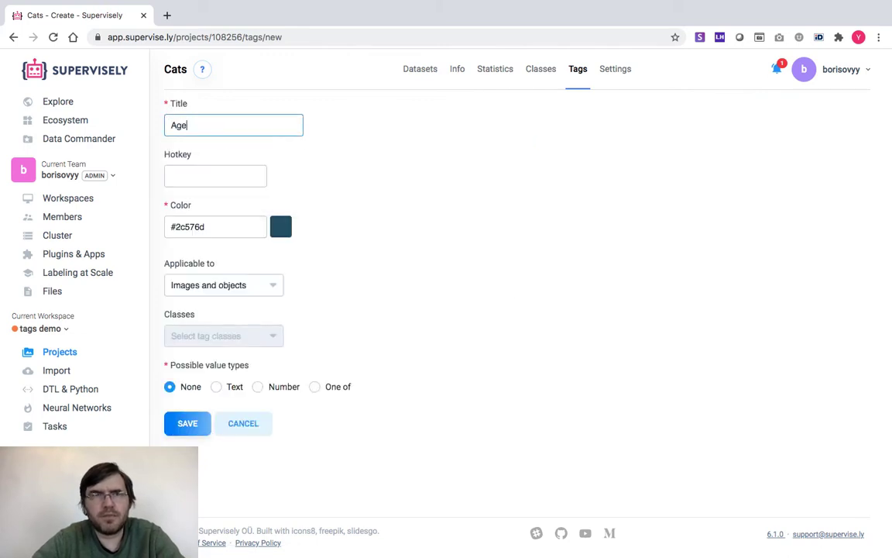
left_click(223, 285)
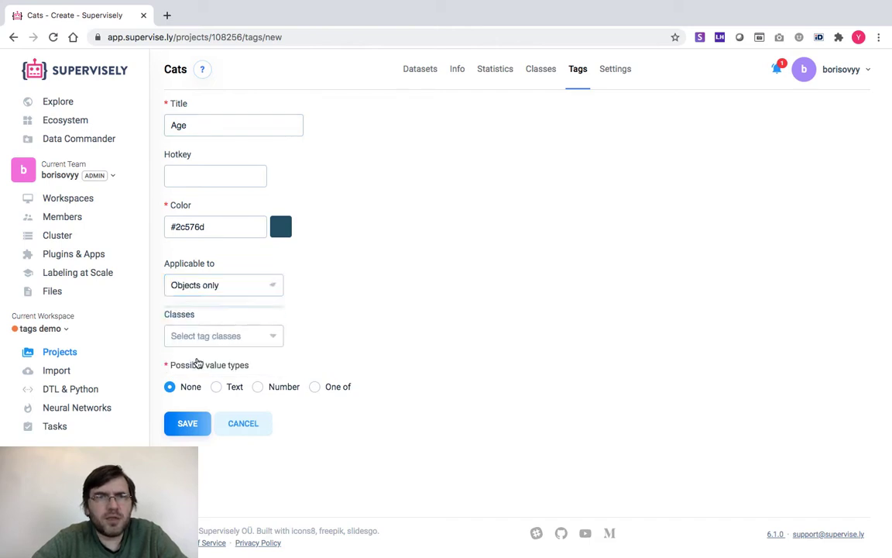
left_click(223, 335)
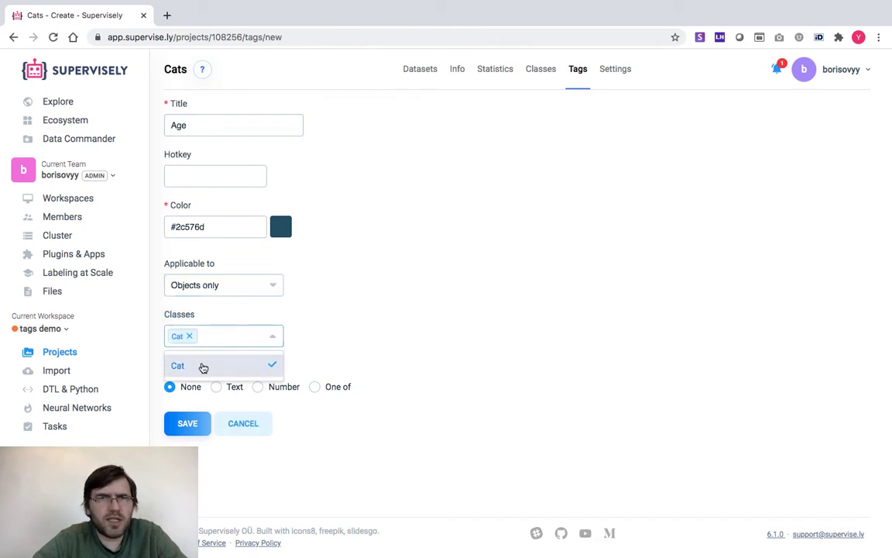
left_click(176, 365)
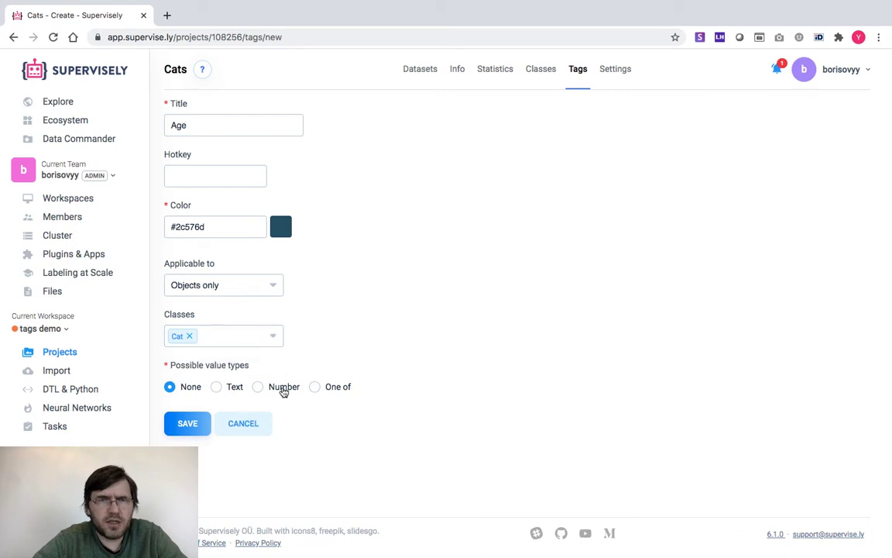
left_click(257, 387)
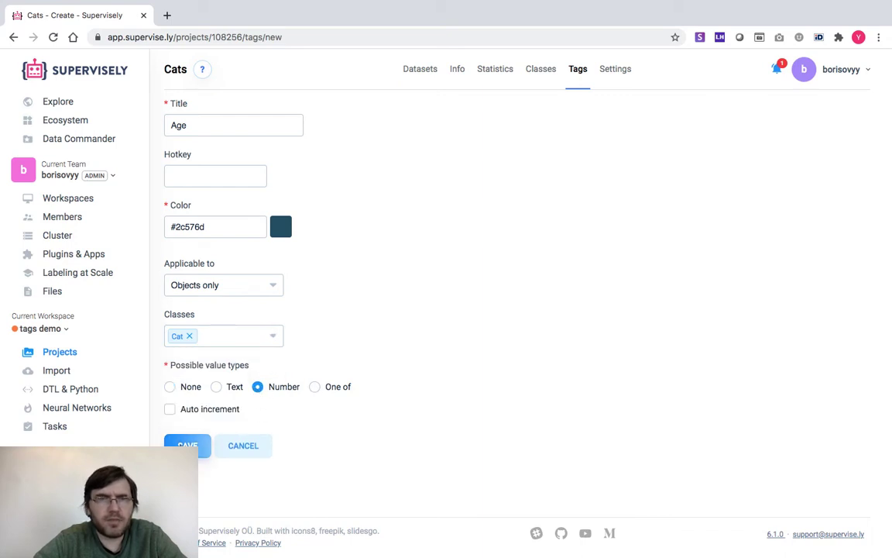
left_click(186, 446)
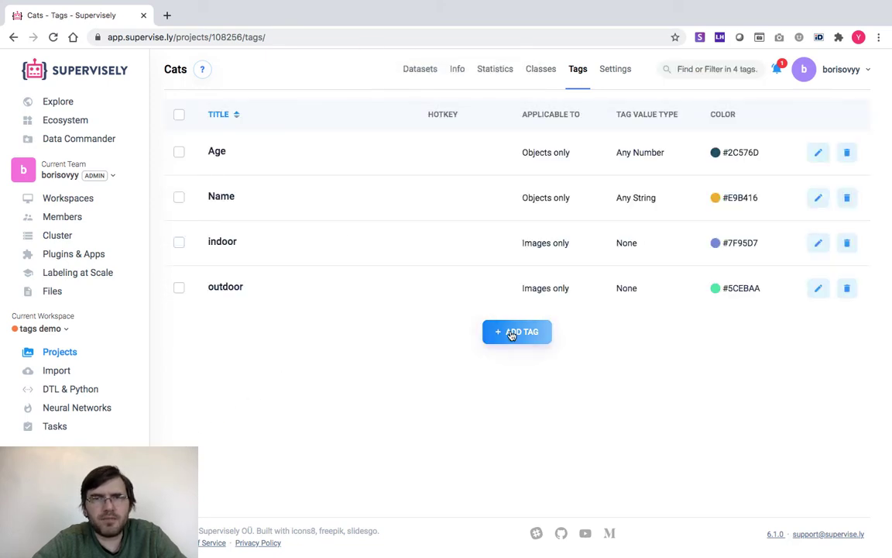
Step: Start an 'Emotions' tag for Cat objects only with a One-of value type
left_click(517, 331)
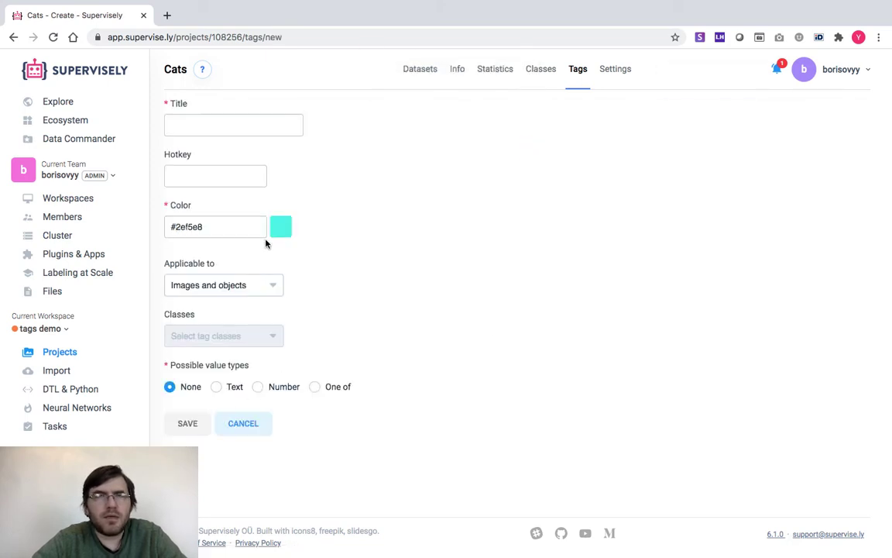
mouse_move(223, 381)
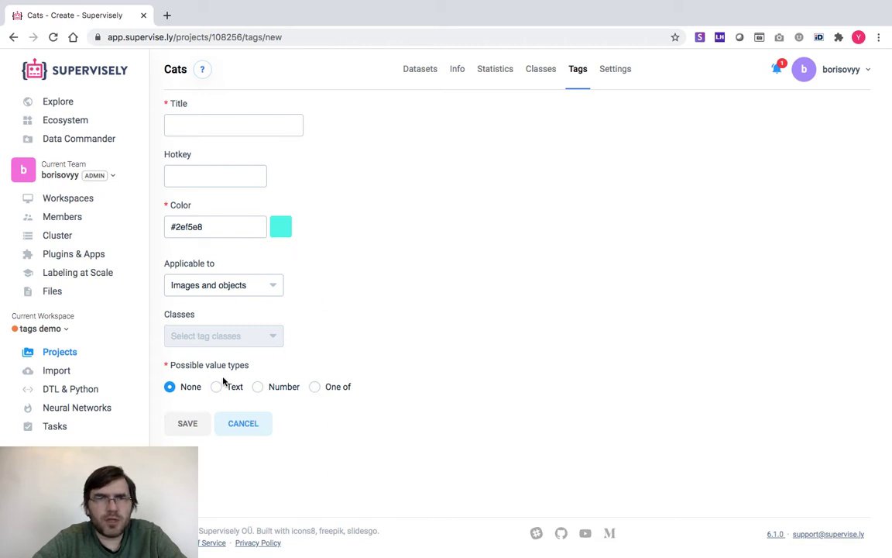
left_click(232, 124)
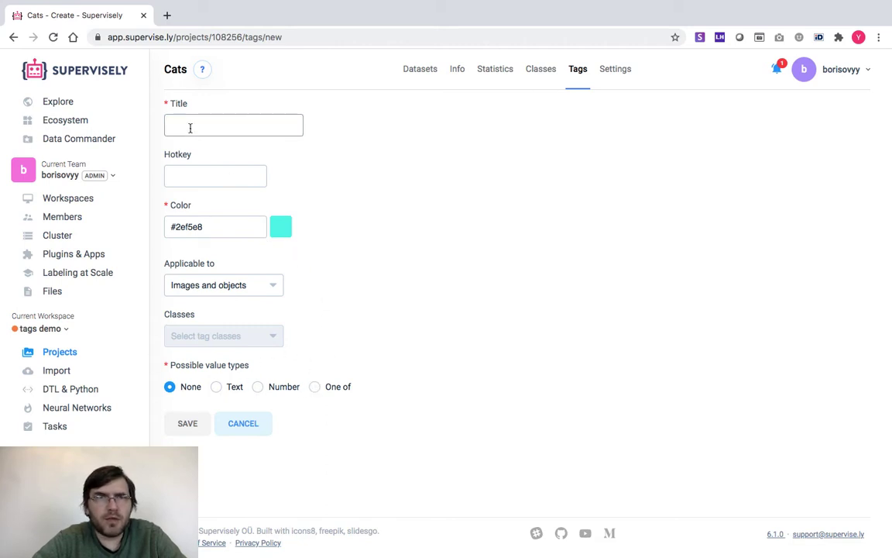
left_click(232, 123)
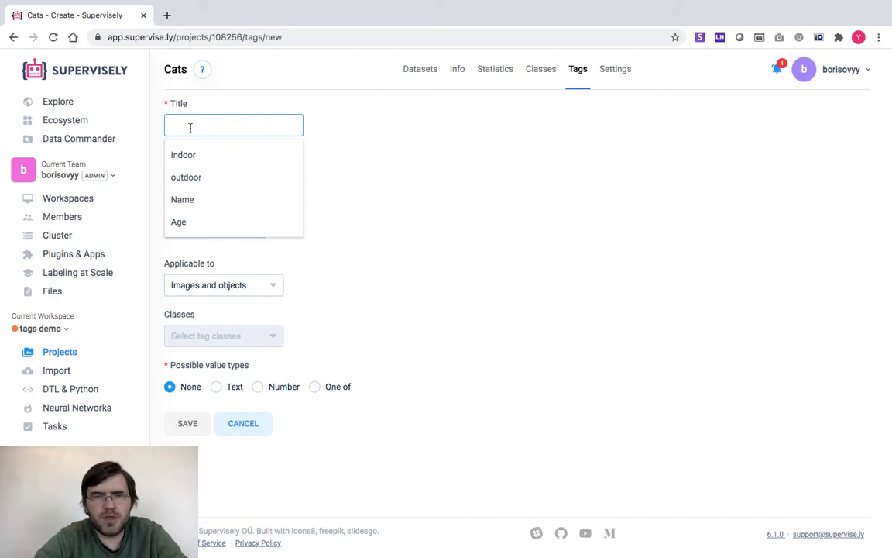
type("Emotio")
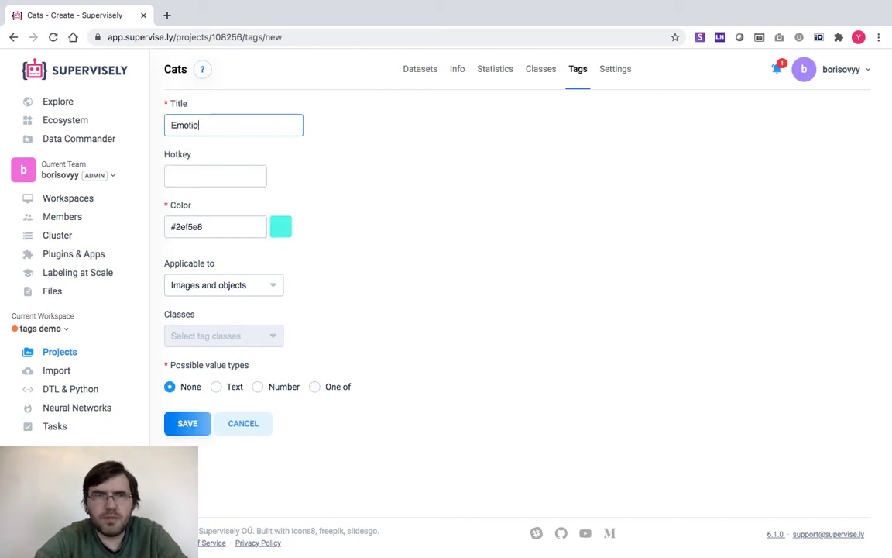
type("ns")
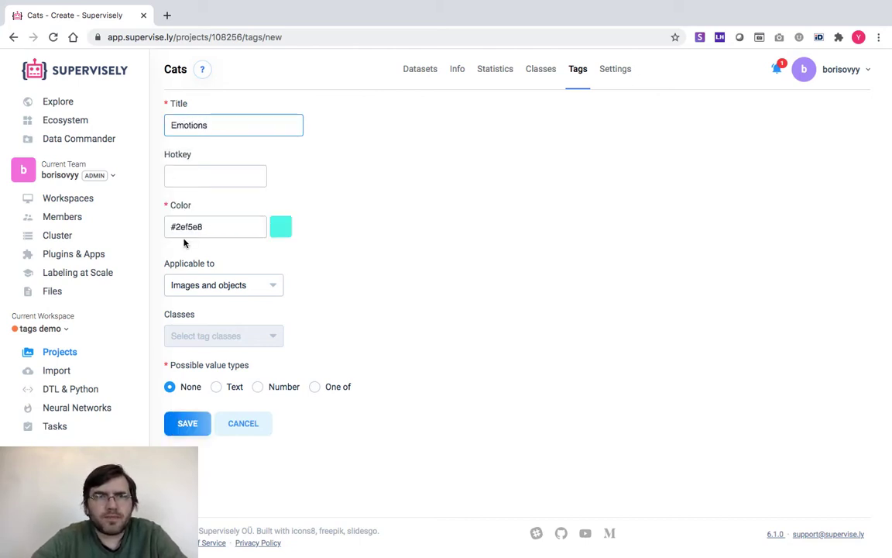
left_click(223, 285)
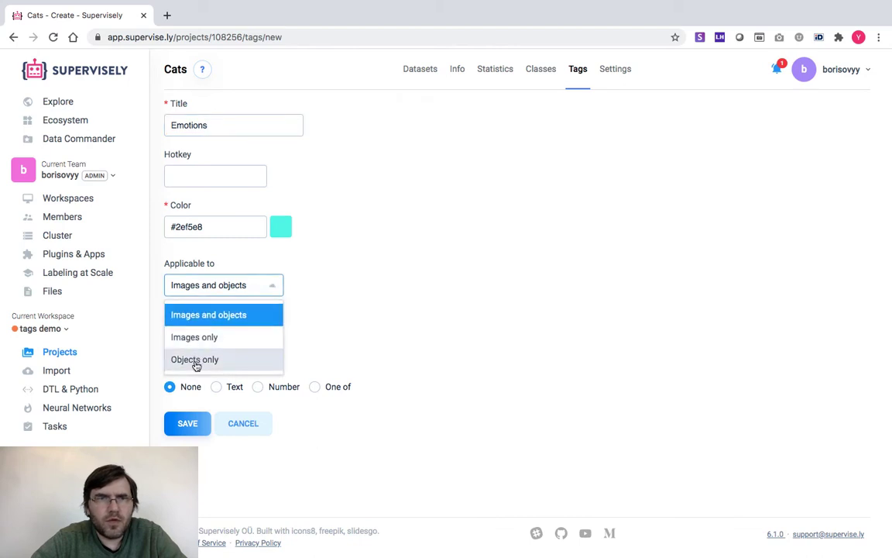
left_click(195, 359)
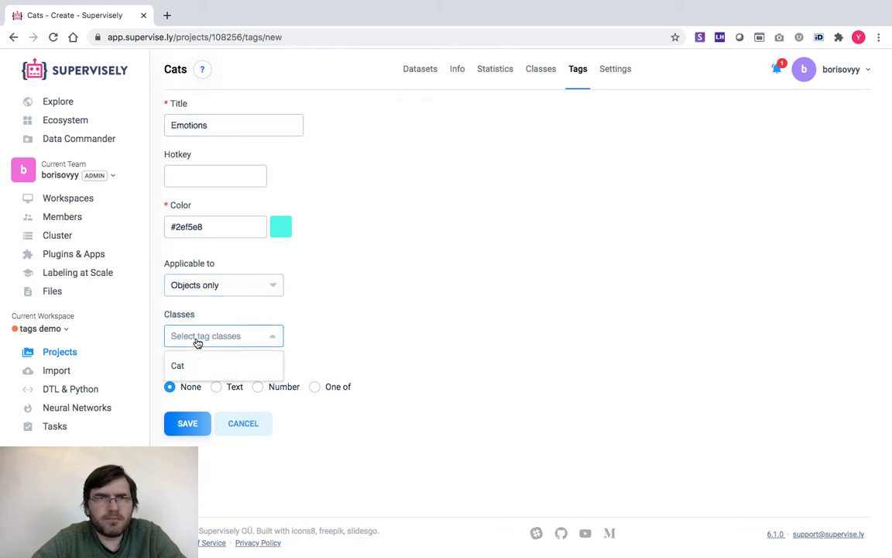
left_click(176, 365)
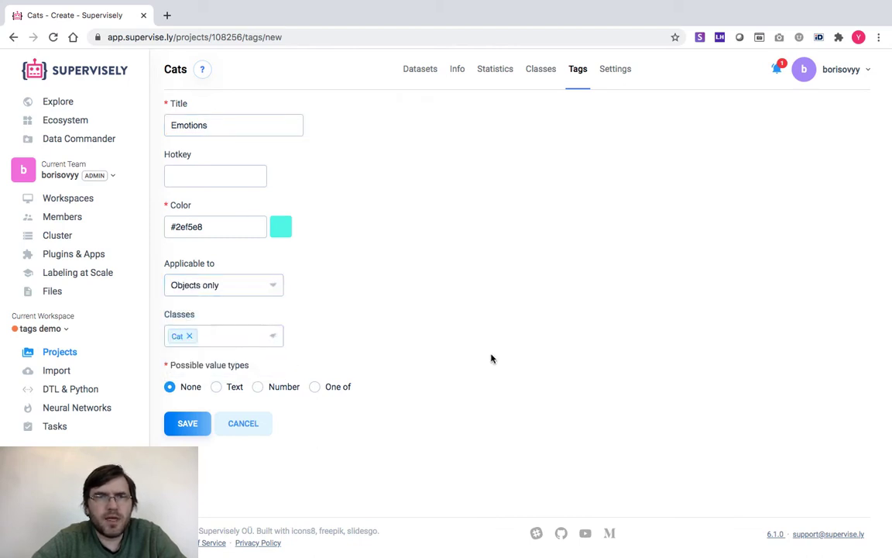
left_click(314, 387)
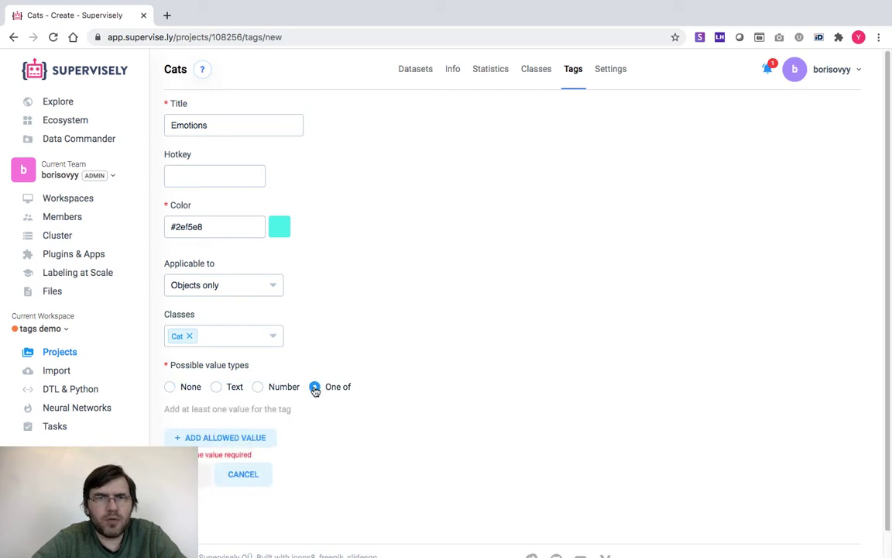
left_click(316, 388)
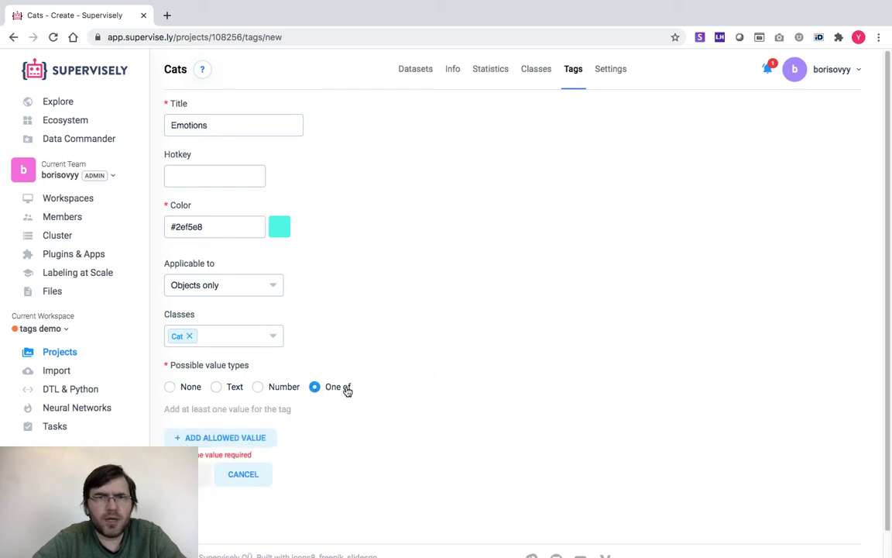
Step: Add allowed values Calm, Nervous and About to fight, then create the Emotions tag
left_click(220, 437)
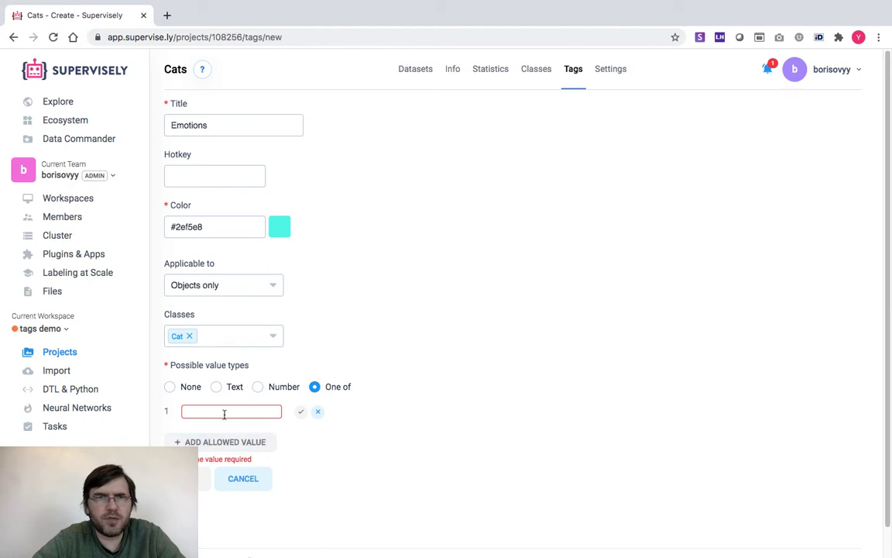
type("Calm")
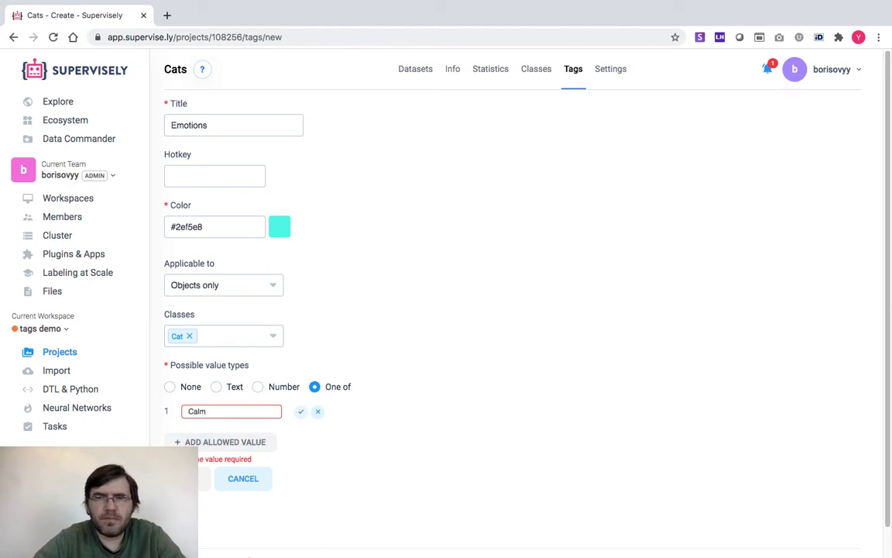
left_click(300, 412)
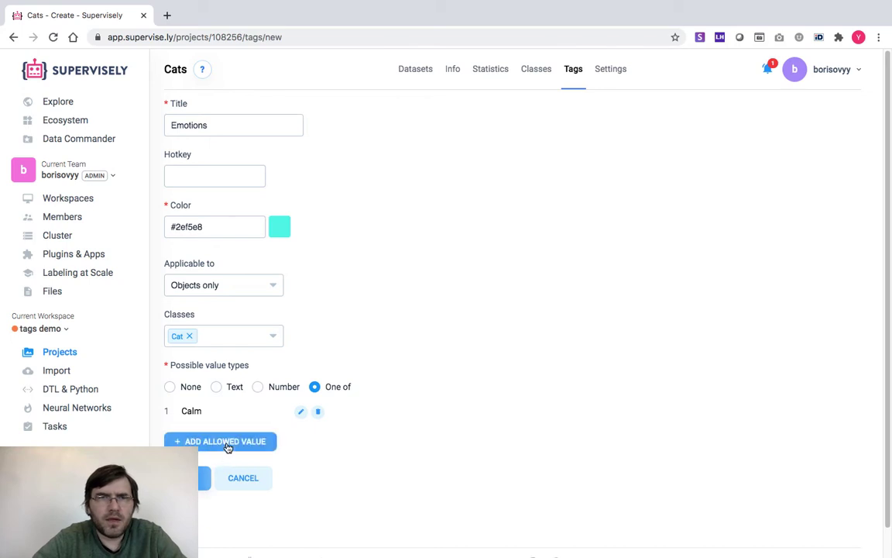
left_click(226, 440)
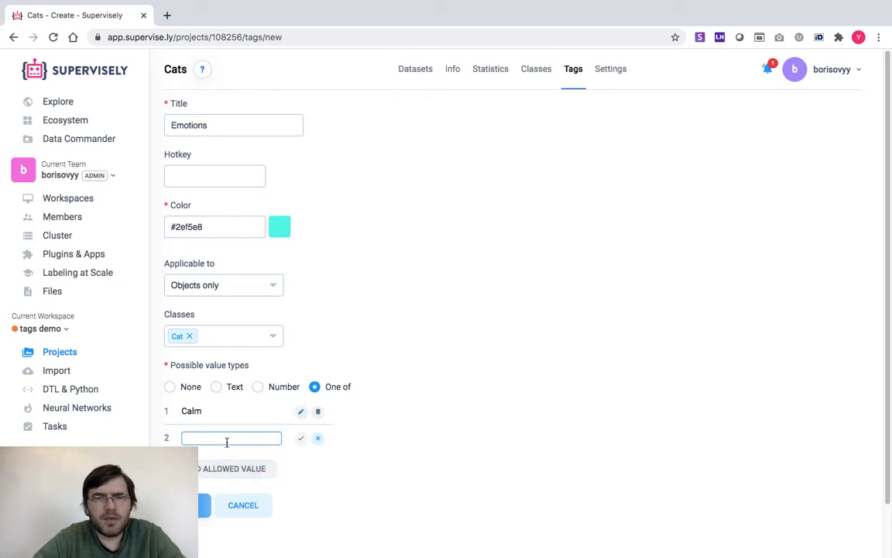
type("nervous")
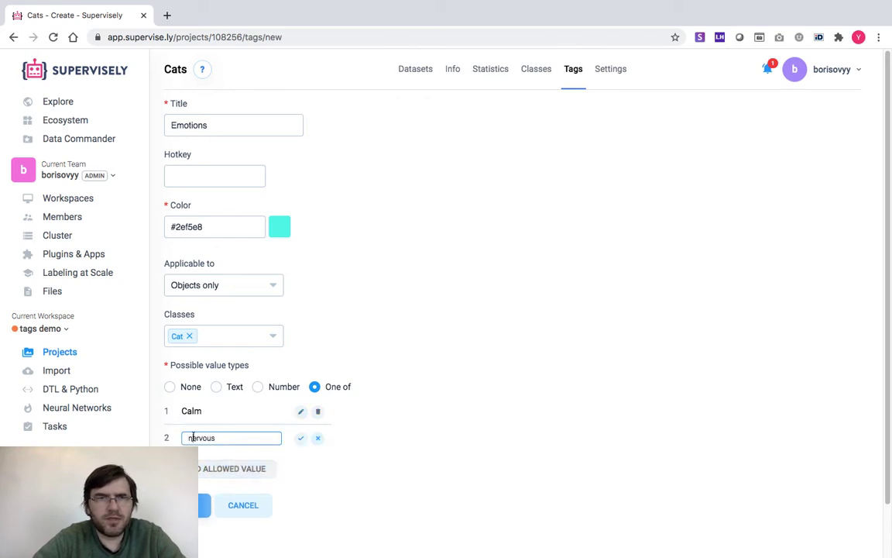
type("Nervous")
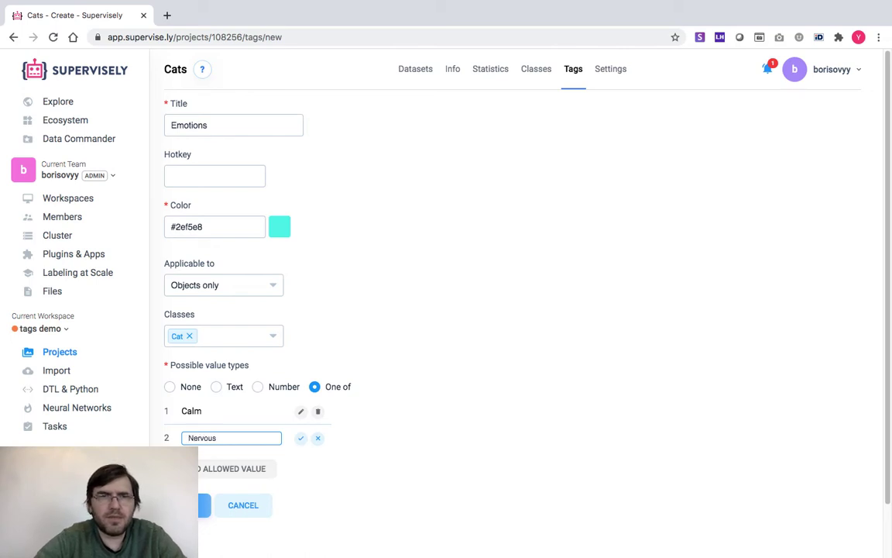
left_click(300, 437)
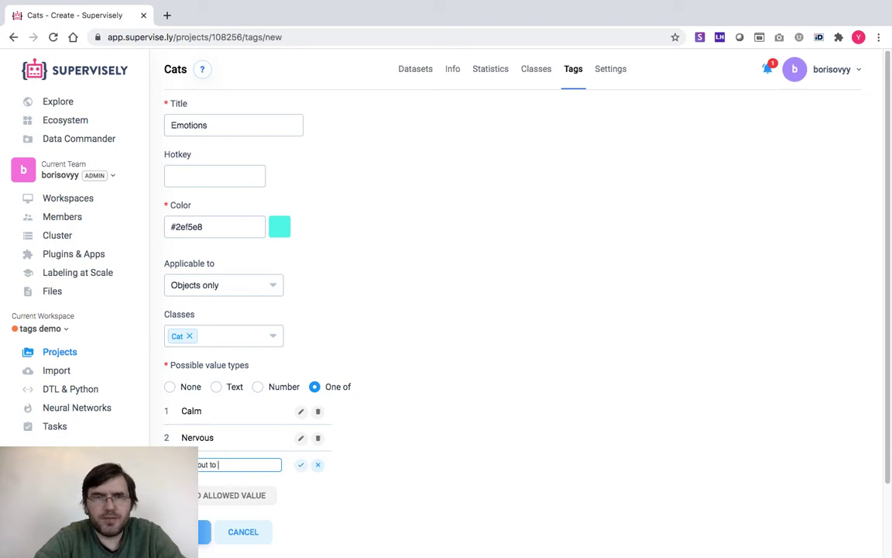
type("fight")
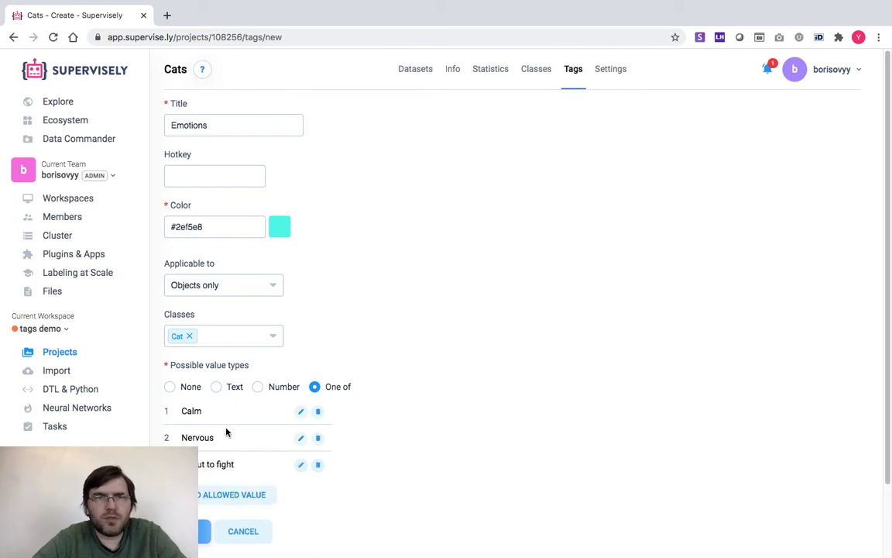
left_click(193, 532)
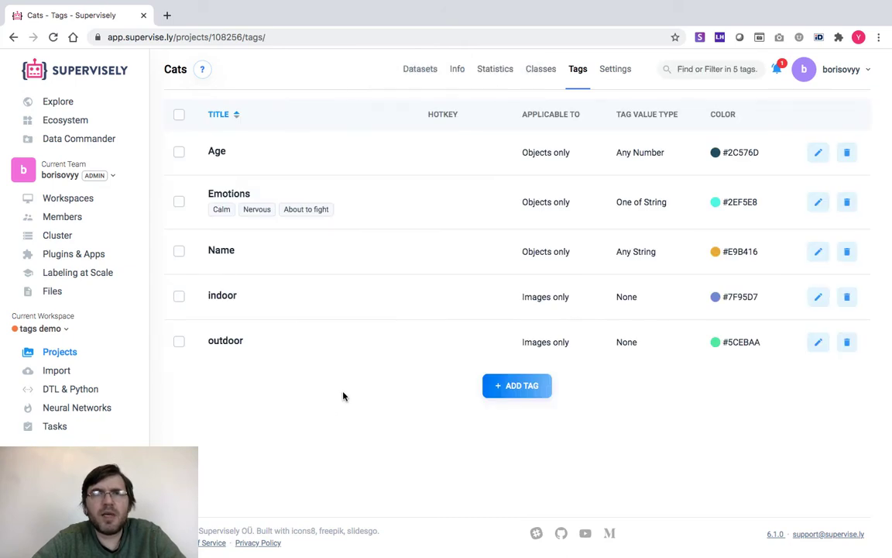
mouse_move(427, 324)
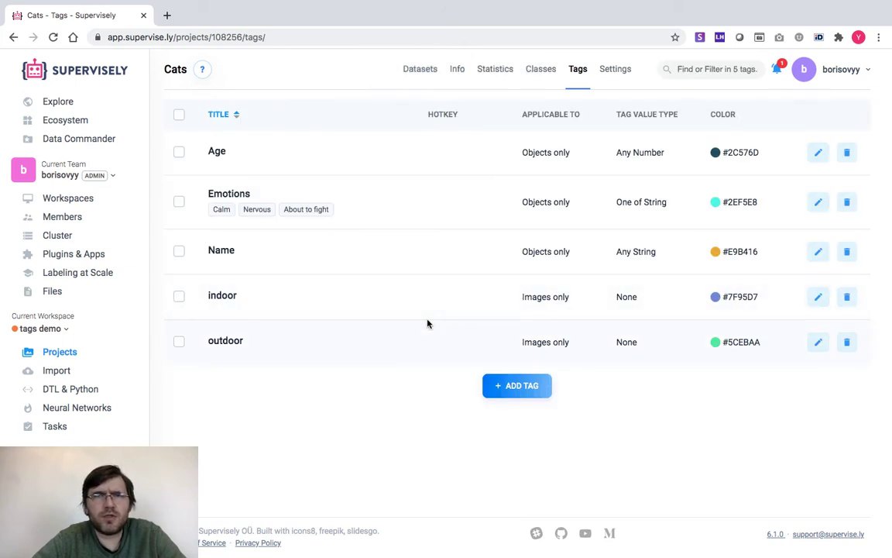
mouse_move(404, 370)
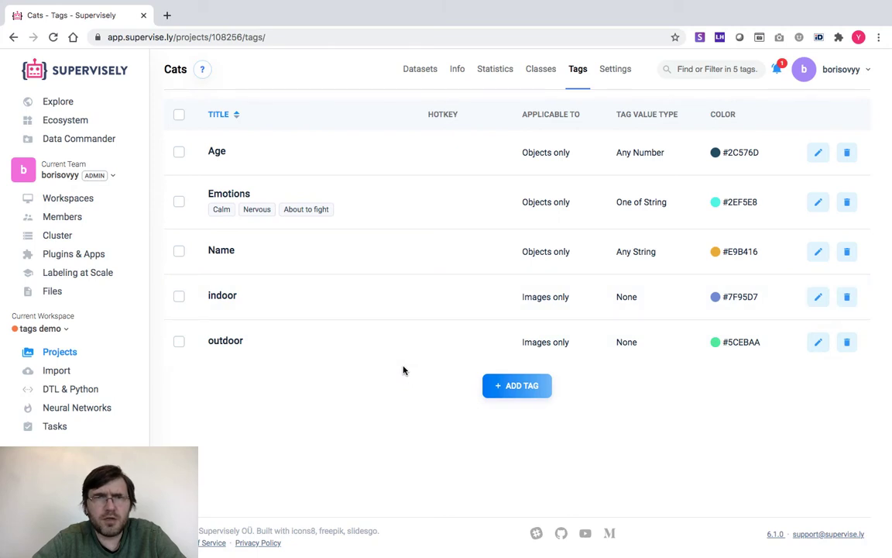
Step: Assign hotkey I to the indoor tag and hotkey O to the outdoor tag
double_click(223, 294)
type("I")
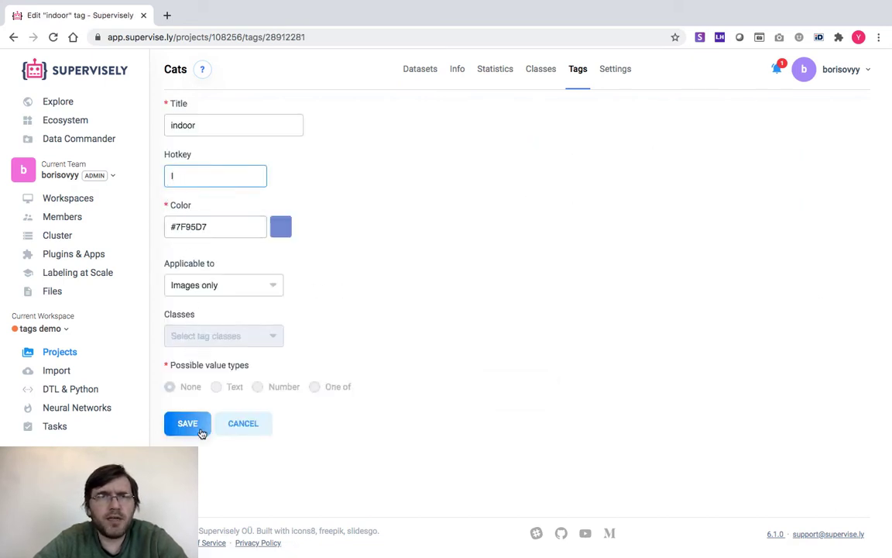
left_click(186, 424)
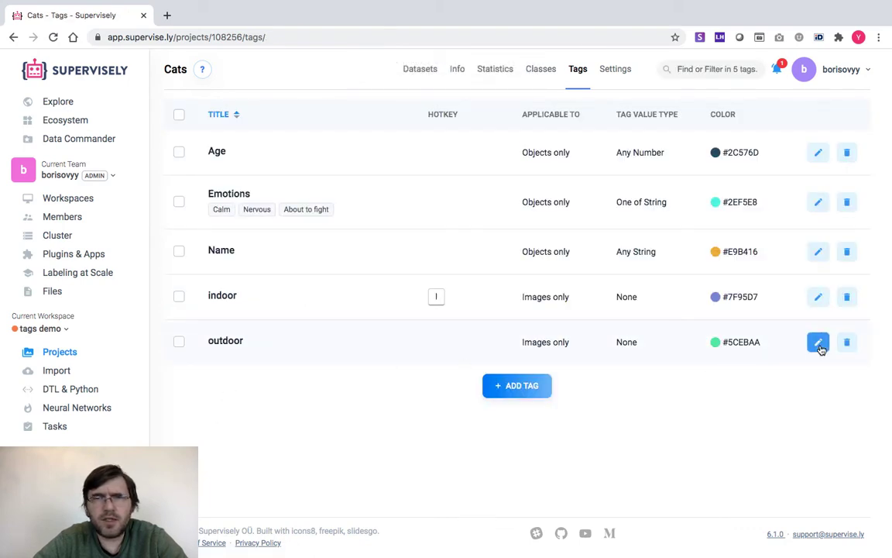
left_click(817, 343)
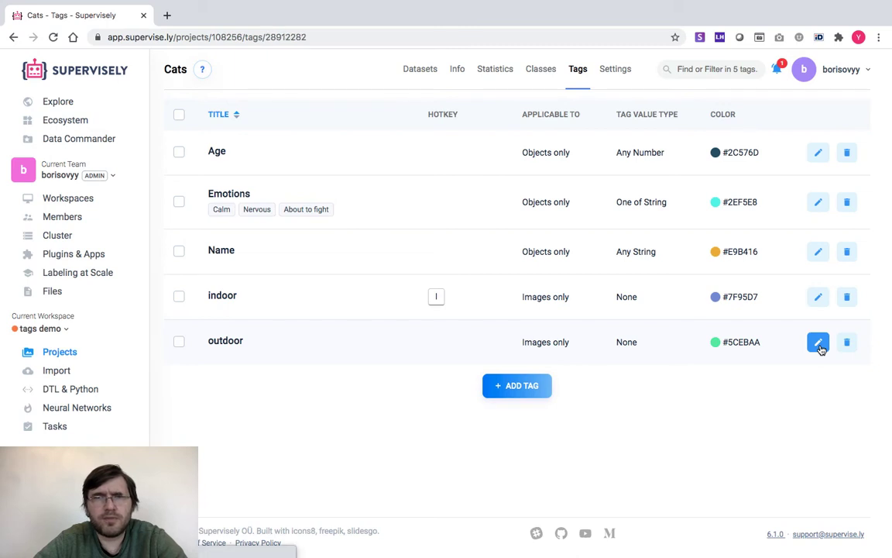
left_click(817, 343)
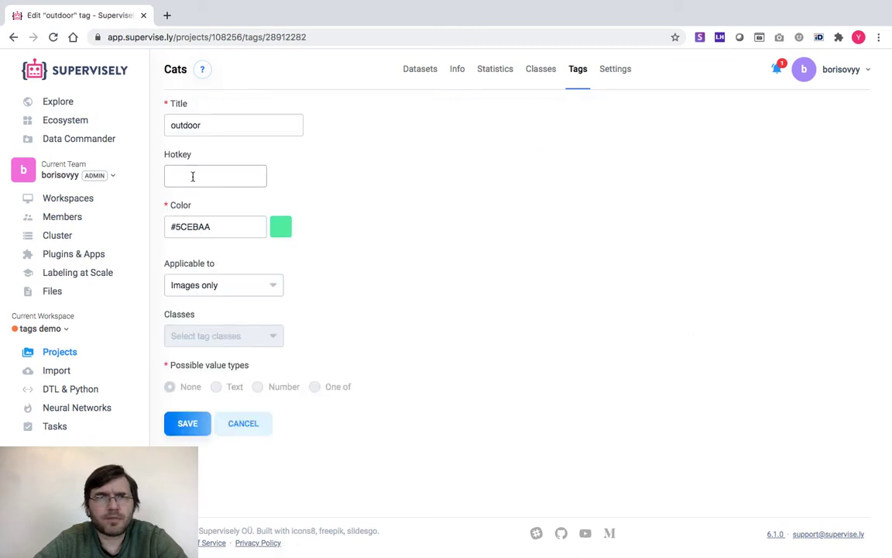
type("O")
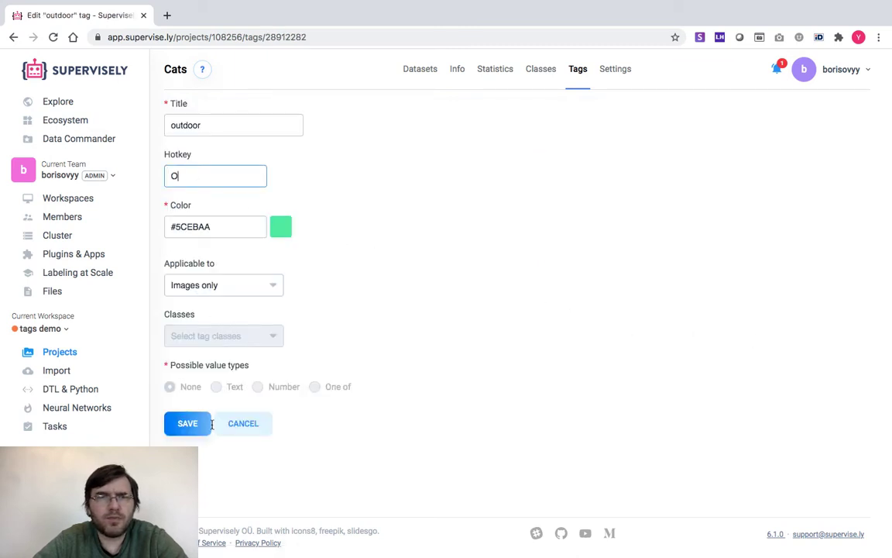
left_click(186, 423)
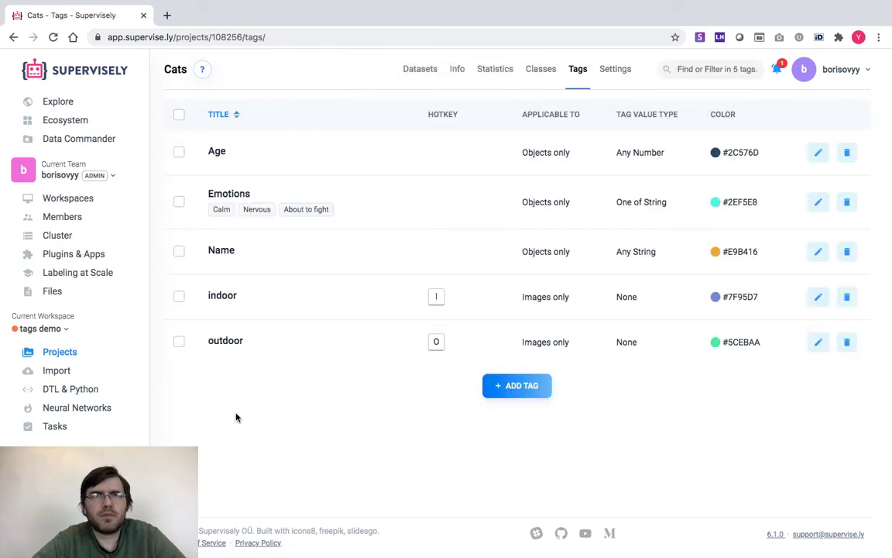
mouse_move(316, 380)
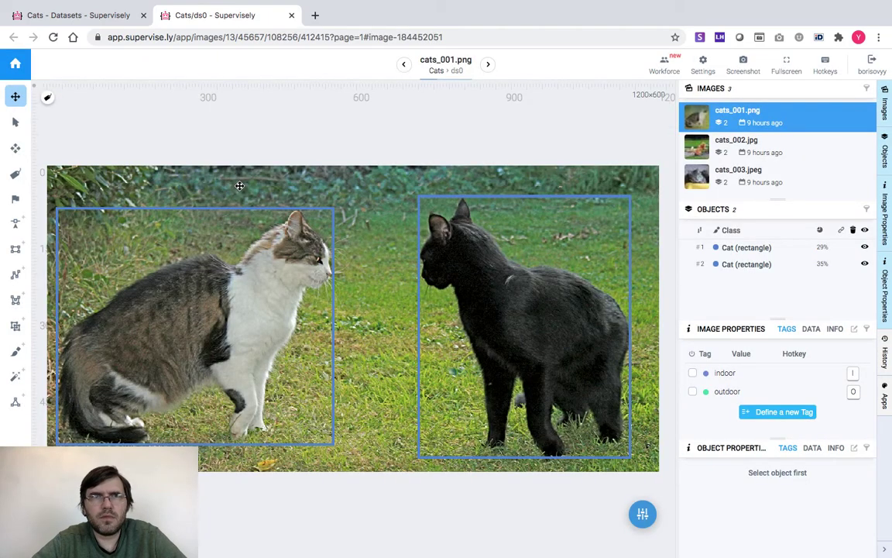
mouse_move(317, 174)
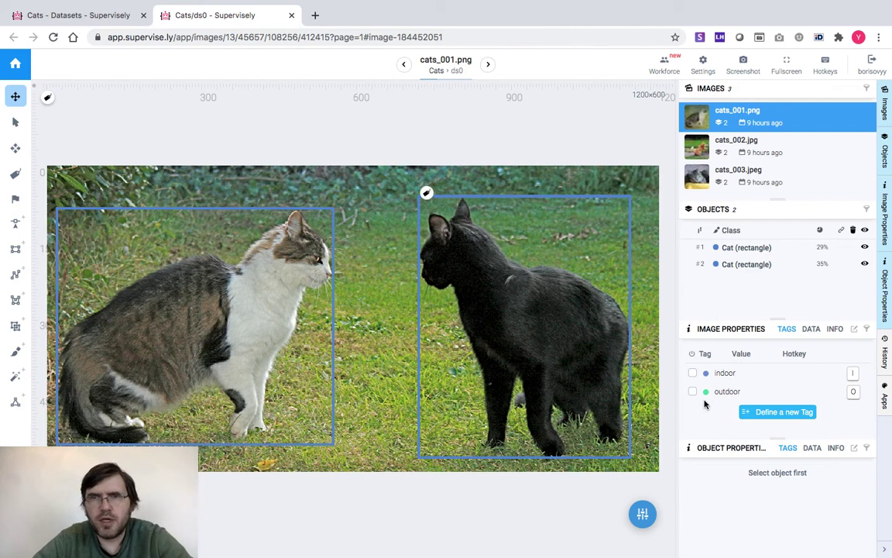
mouse_move(715, 401)
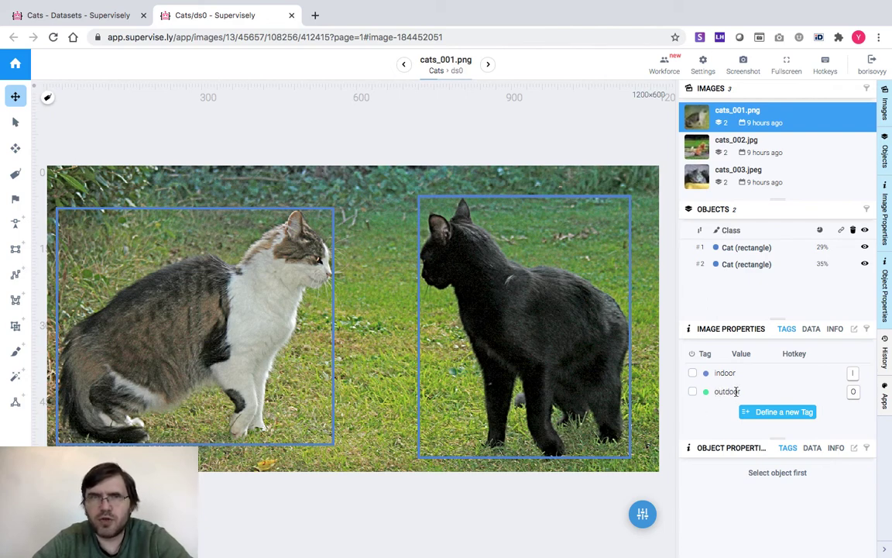
mouse_move(808, 385)
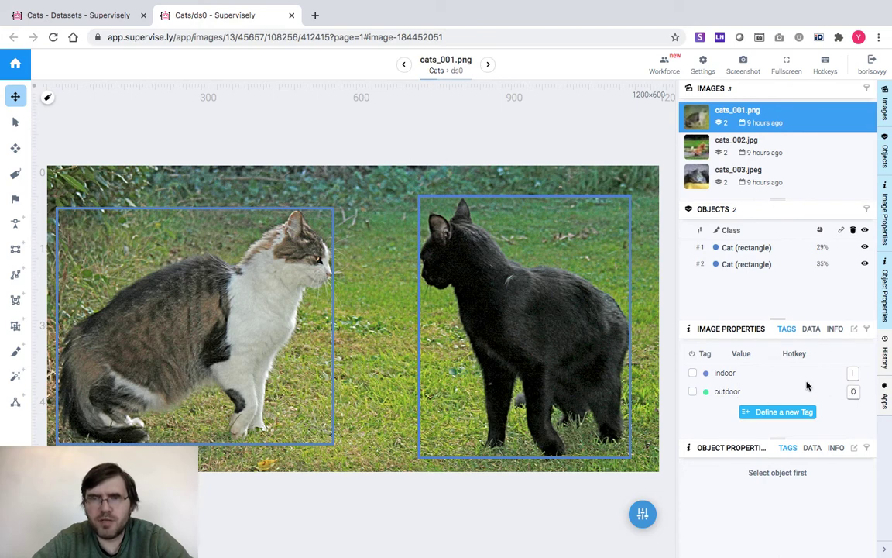
Step: Tag cats_001.png and cats_002.jpg as outdoor and cats_003.jpeg as indoor
left_click(692, 390)
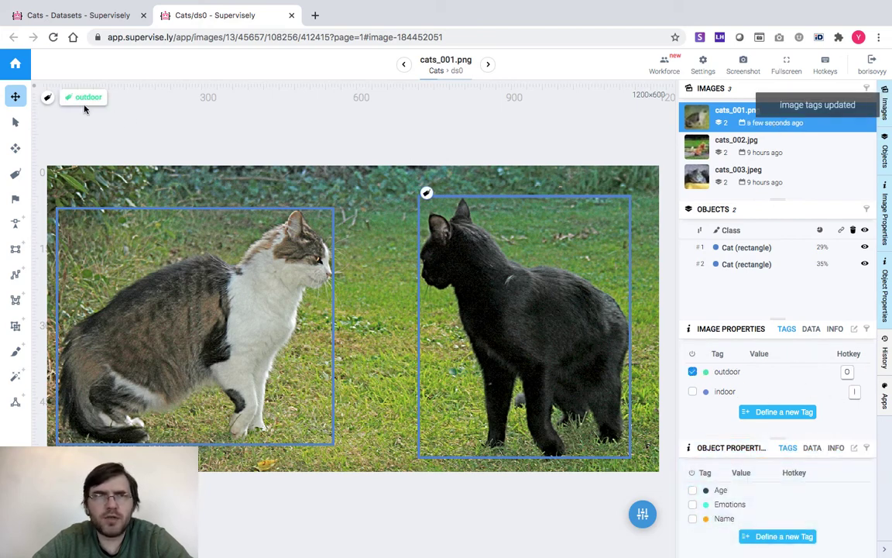
mouse_move(103, 105)
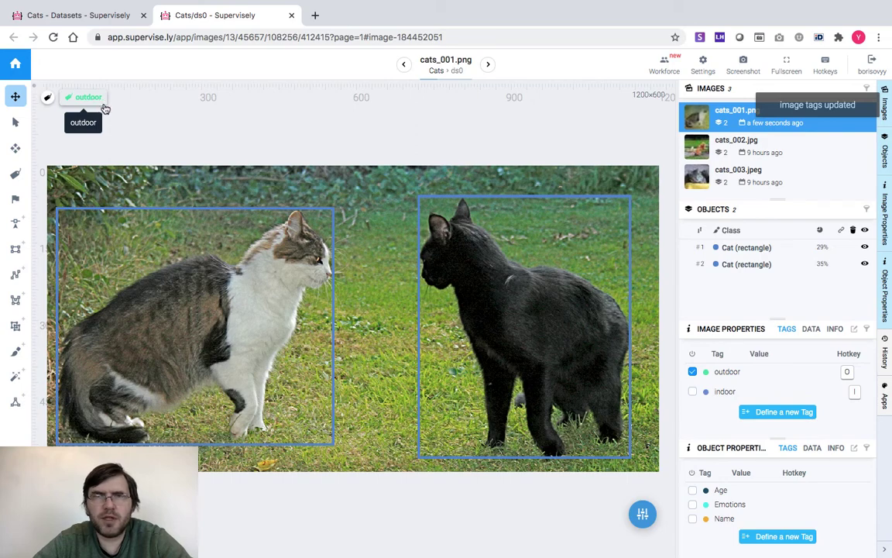
left_click(486, 64)
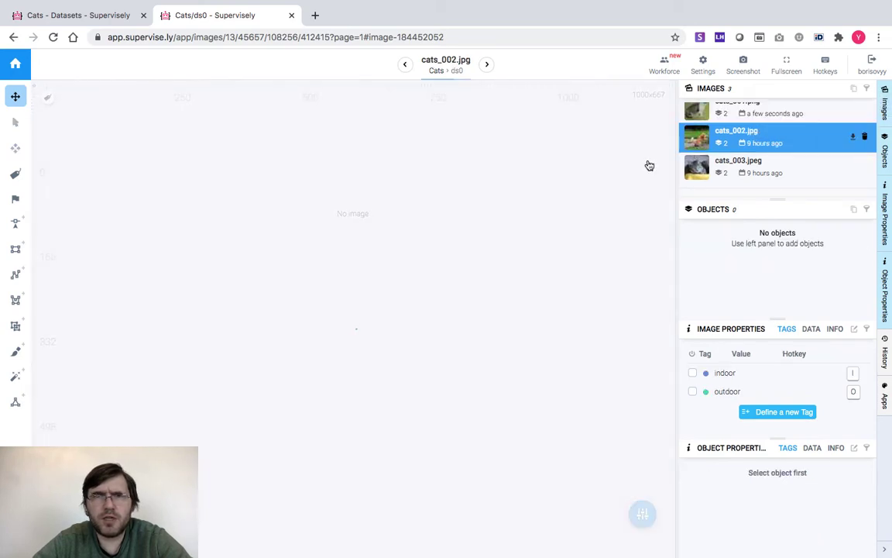
left_click(734, 137)
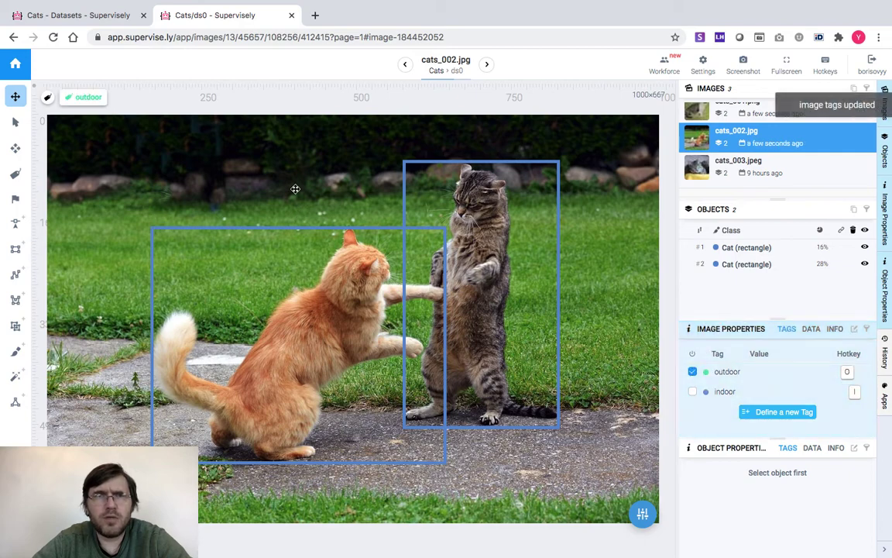
mouse_move(80, 103)
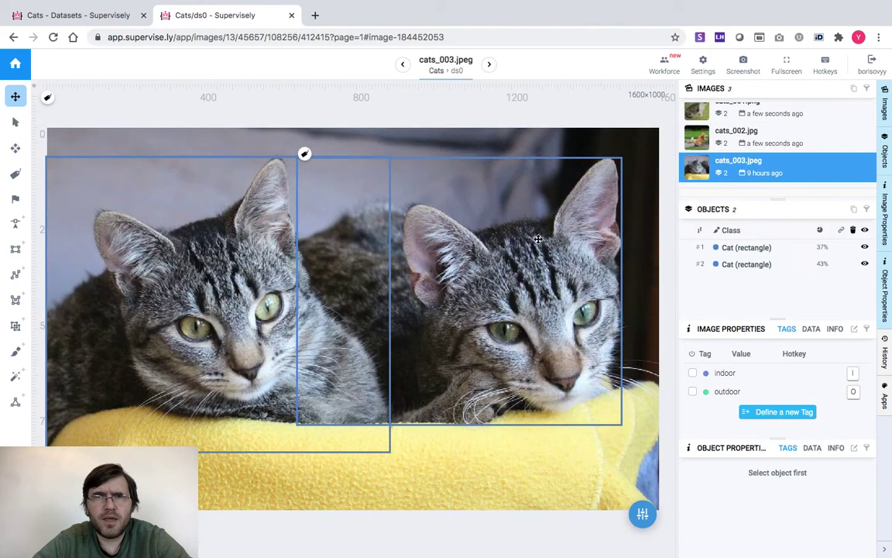
left_click(692, 371)
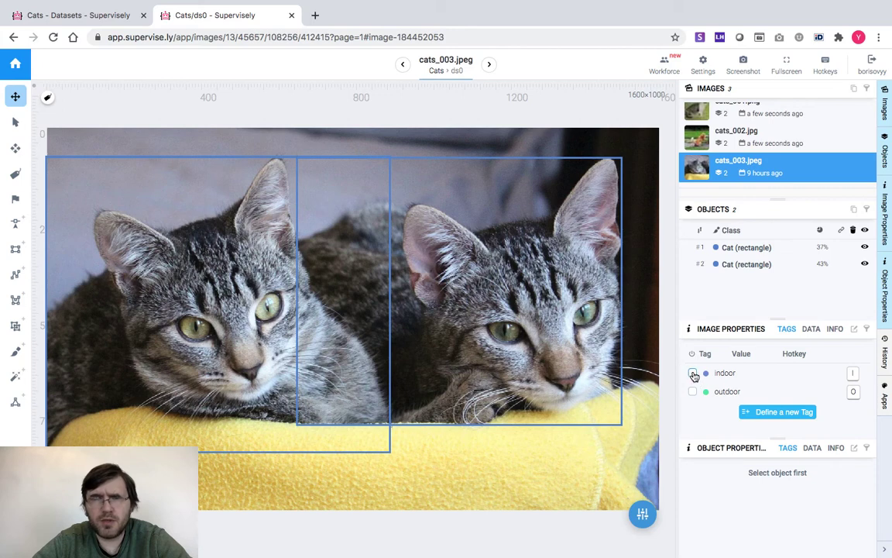
left_click(690, 371)
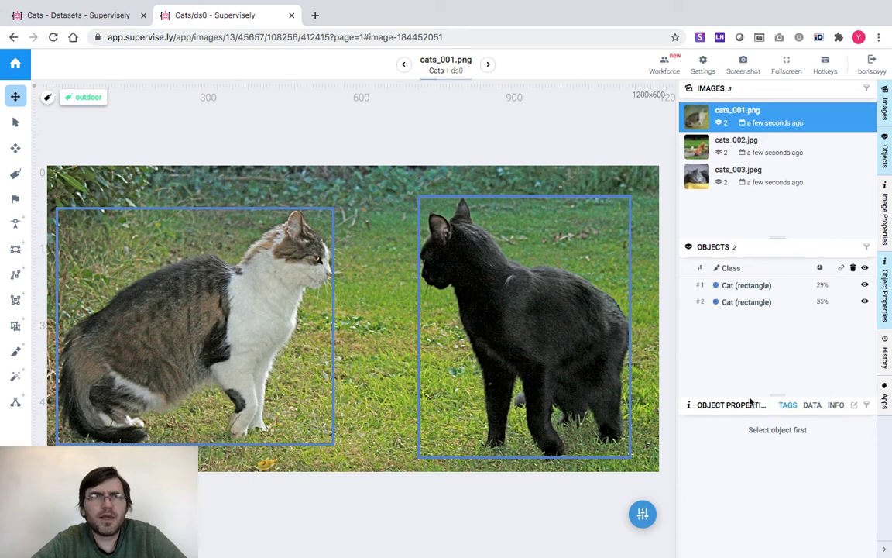
Step: Tag the left cat's box with Age 3.5 and Emotions Nervous
left_click(16, 121)
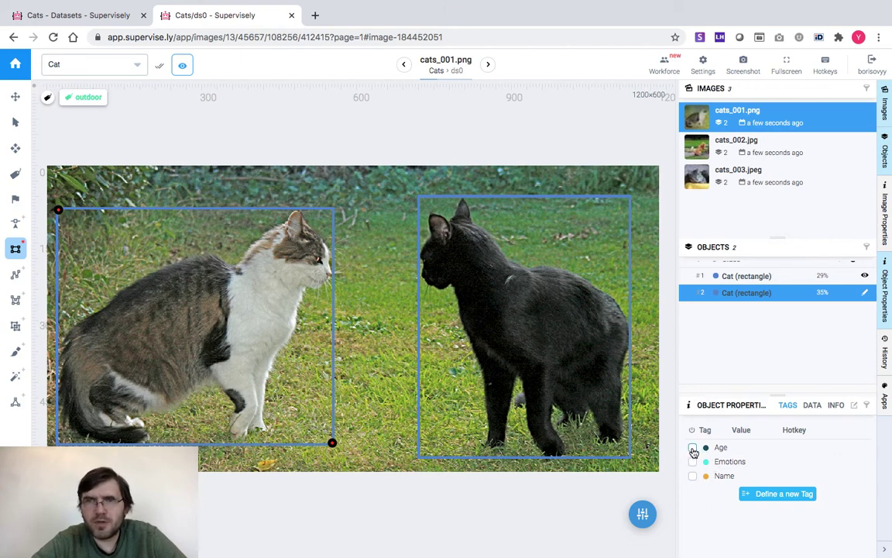
left_click(691, 449)
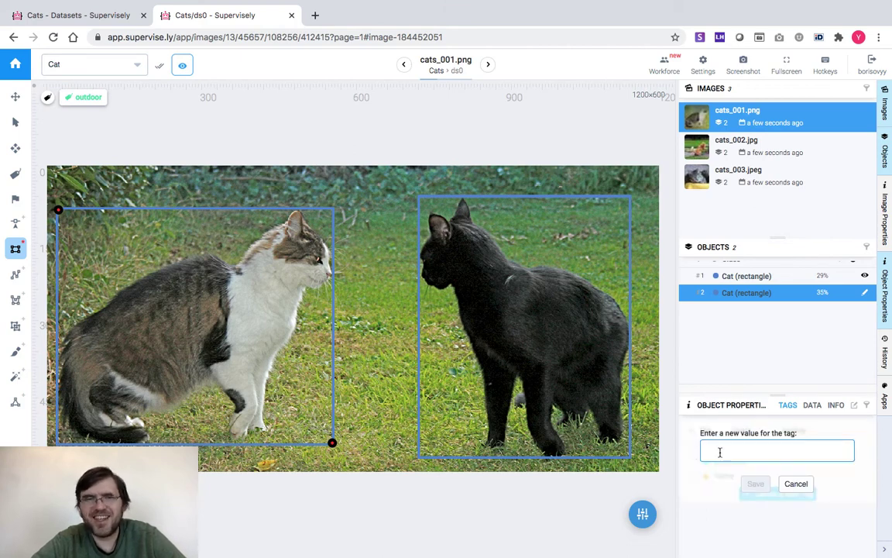
type("3.5")
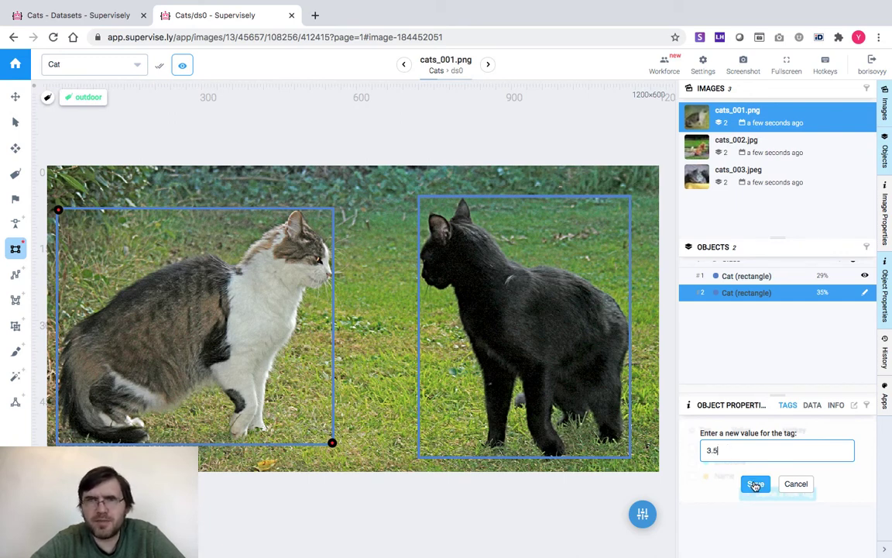
left_click(756, 483)
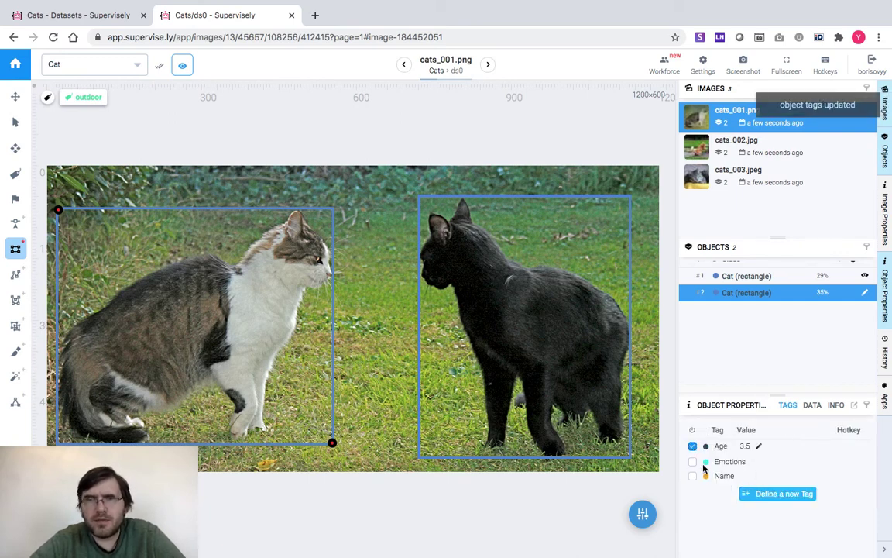
left_click(692, 461)
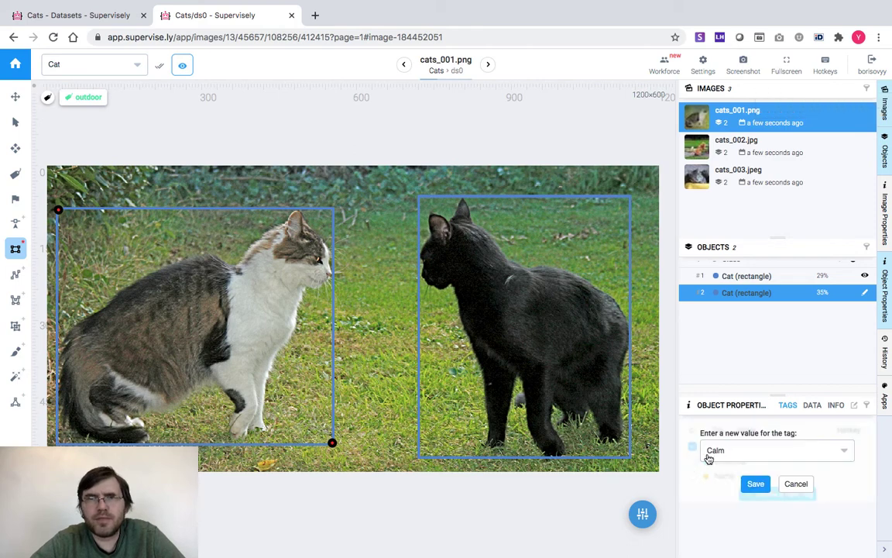
left_click(777, 450)
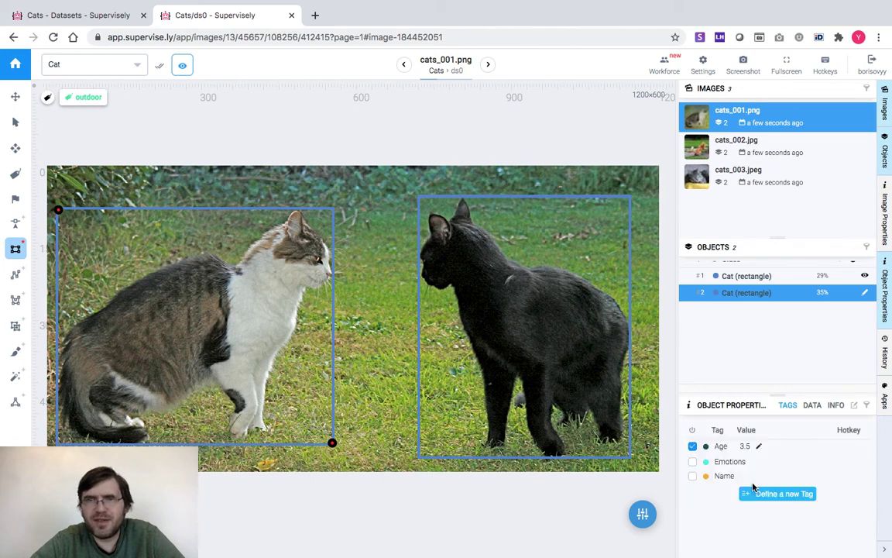
Step: Tag the grey-and-white cat with Name Molly and deselect it
left_click(693, 461)
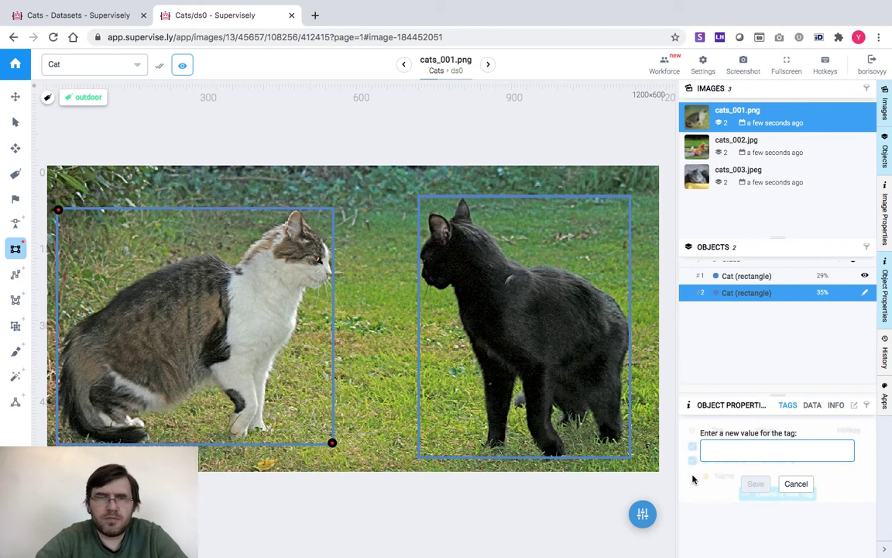
type("Molly")
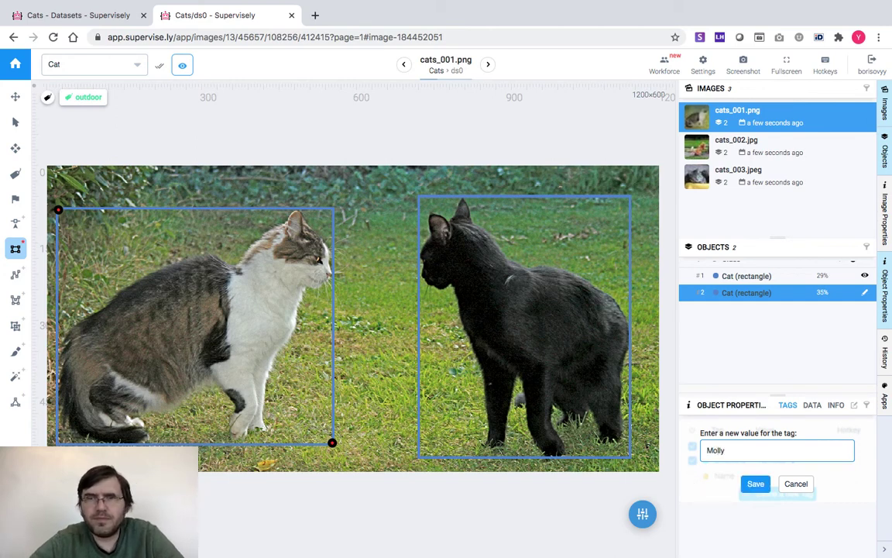
left_click(755, 483)
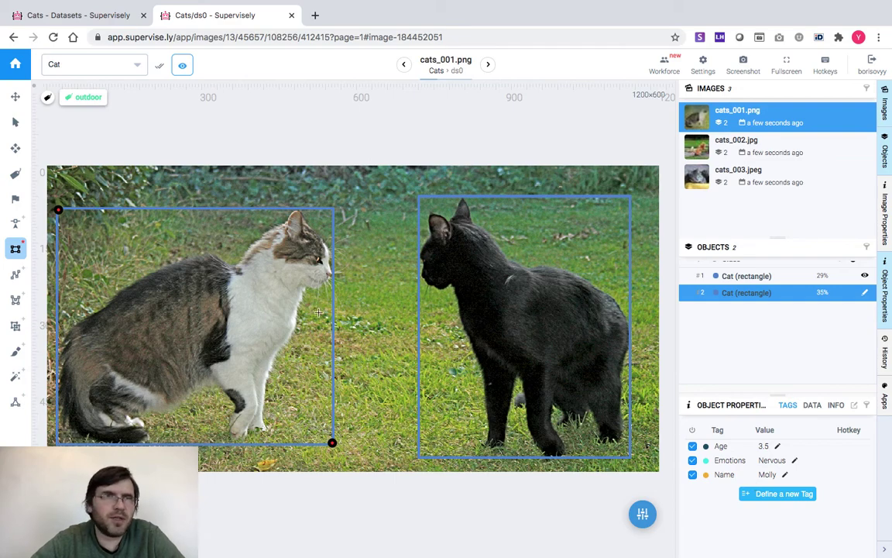
left_click(11, 189)
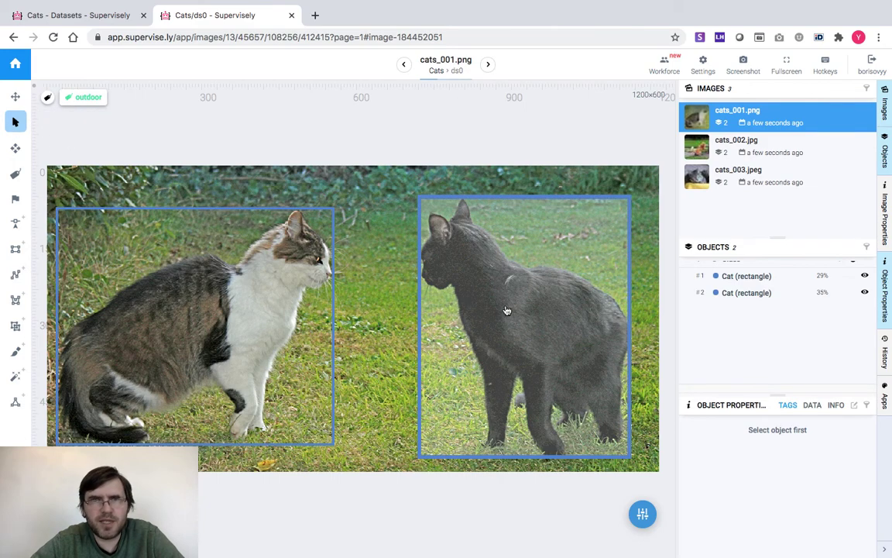
Step: Tag the black cat in cats_001.png with Age 4 and Emotions Nervous
left_click(745, 276)
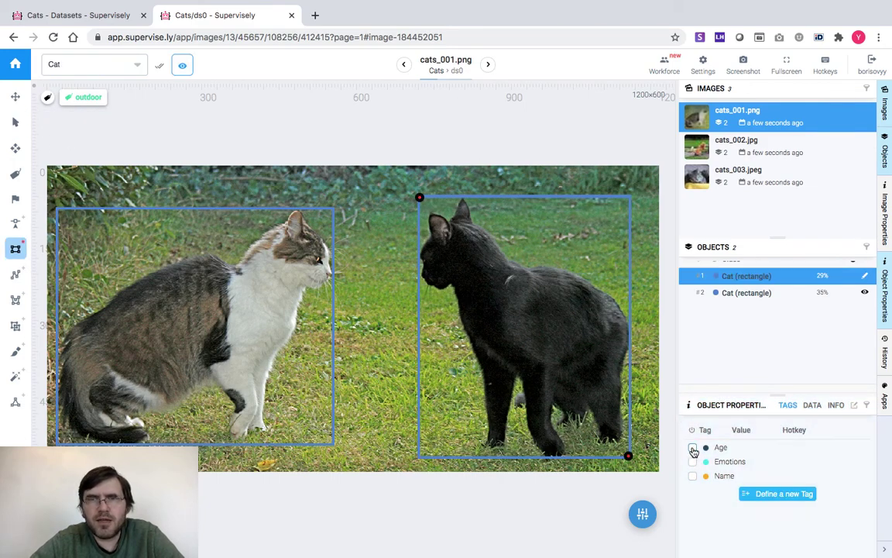
left_click(692, 450)
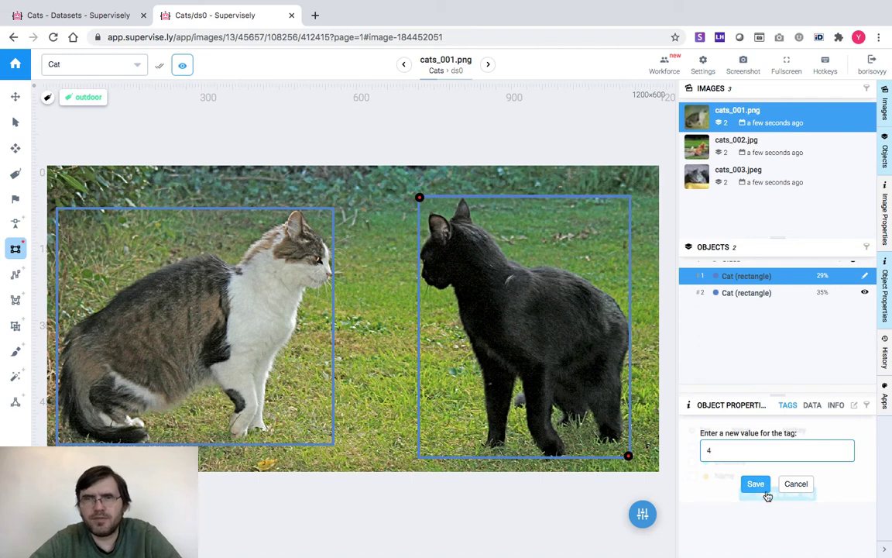
left_click(756, 484)
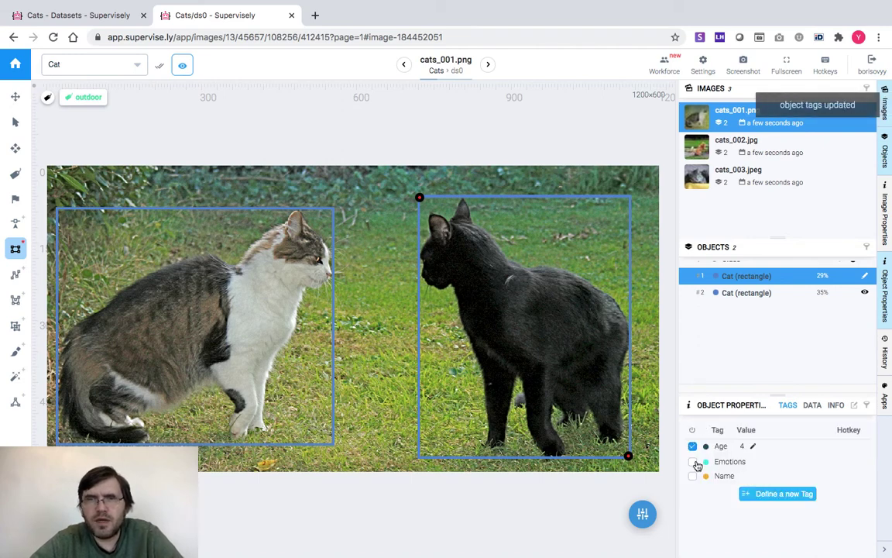
left_click(692, 462)
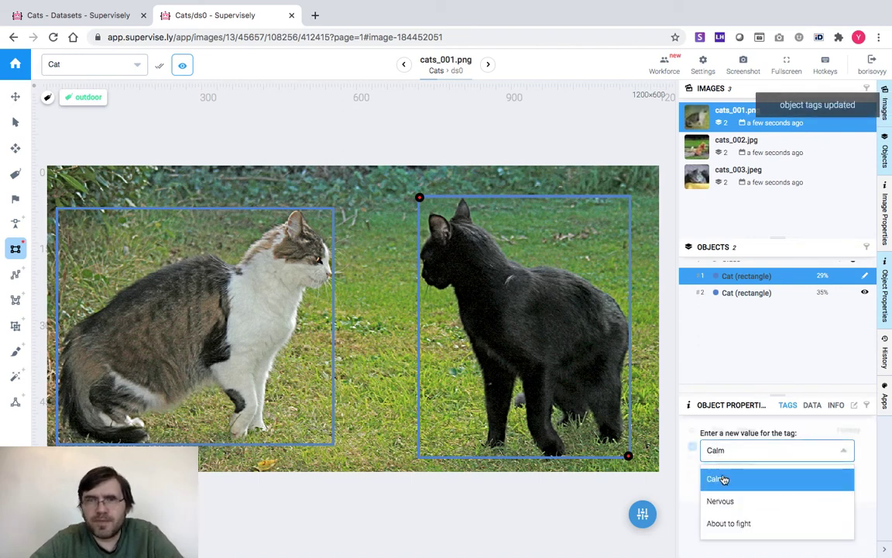
left_click(715, 500)
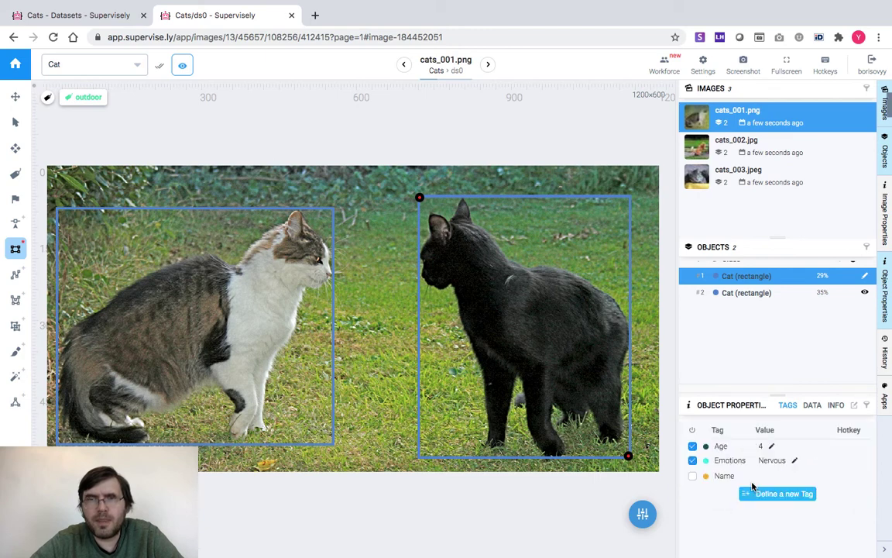
Step: Add a Name tag of Tigger to the black cat and save it
left_click(783, 493)
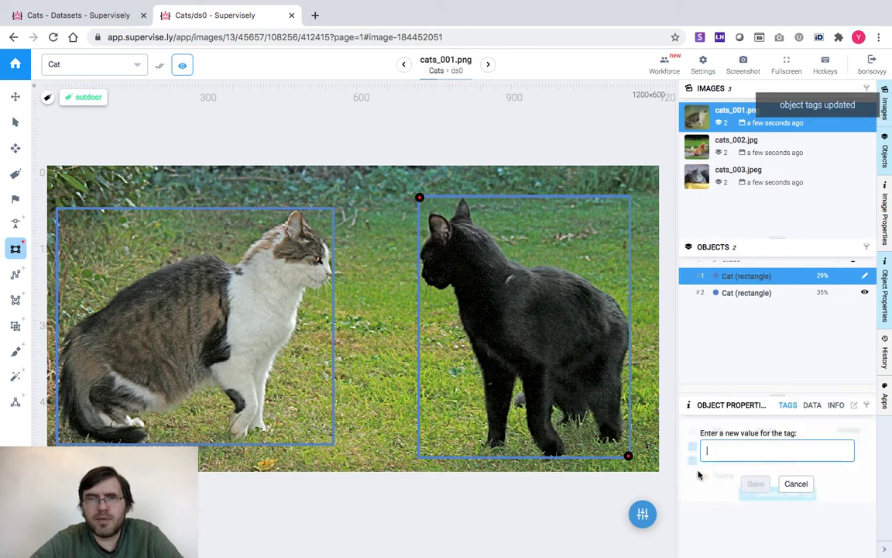
type("Tigger")
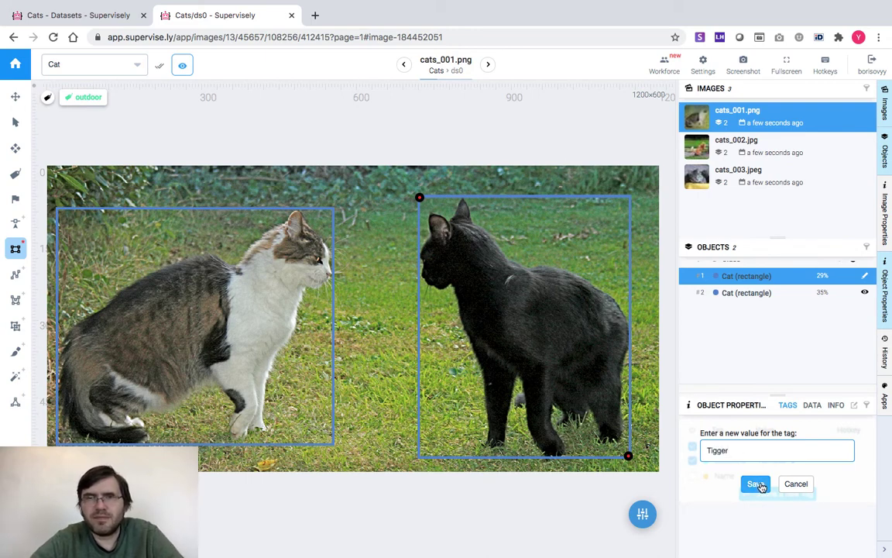
left_click(753, 483)
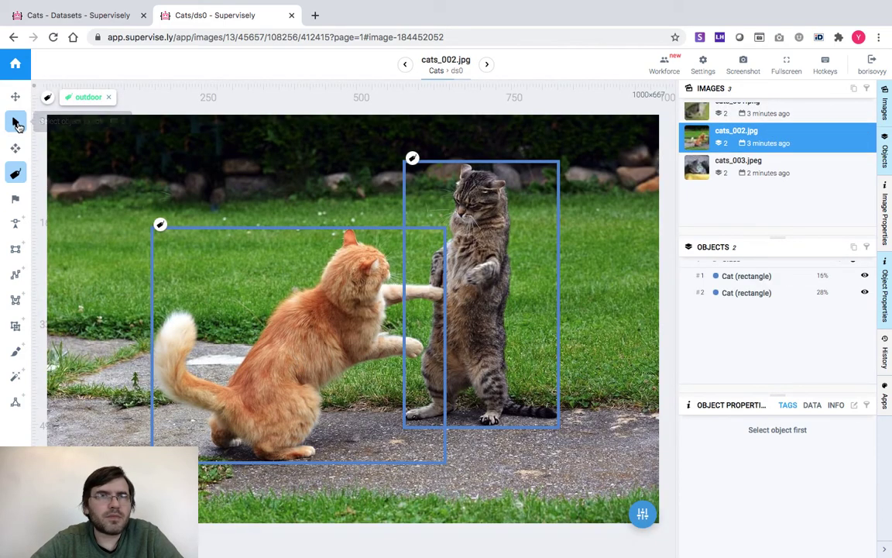
Step: Tag the orange cat Emotions About to fight, then start an Emotions tag on the grey cat
left_click(746, 293)
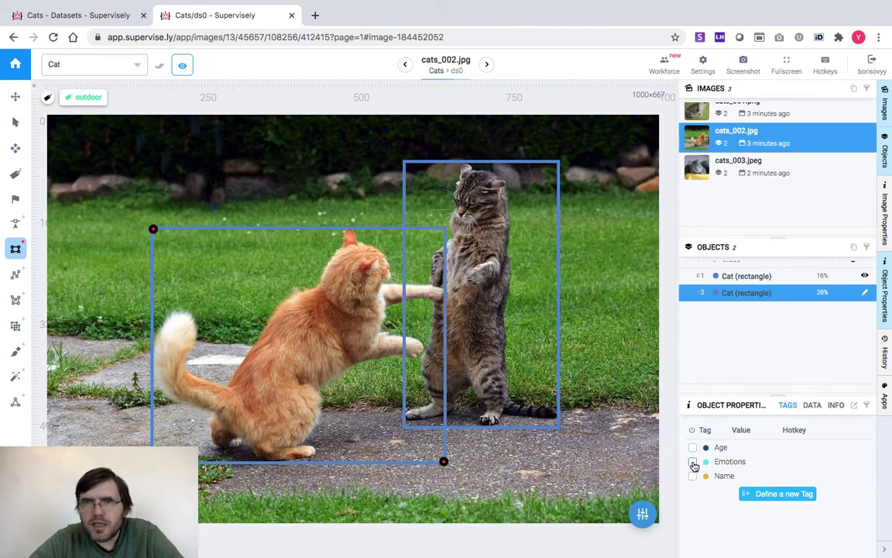
left_click(694, 465)
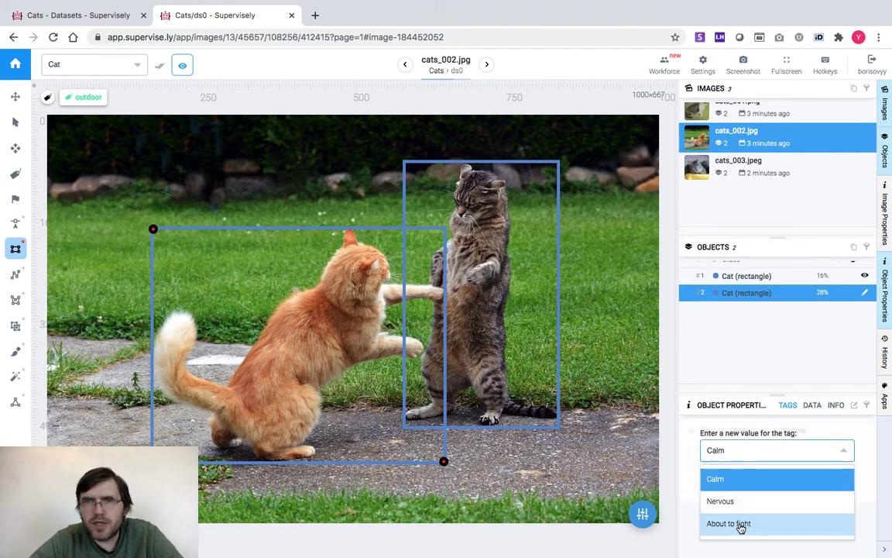
left_click(728, 523)
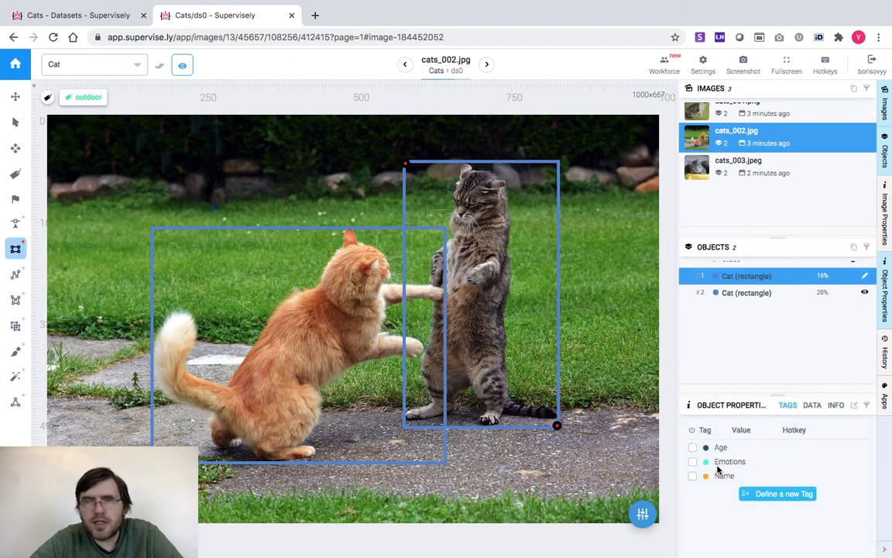
left_click(717, 462)
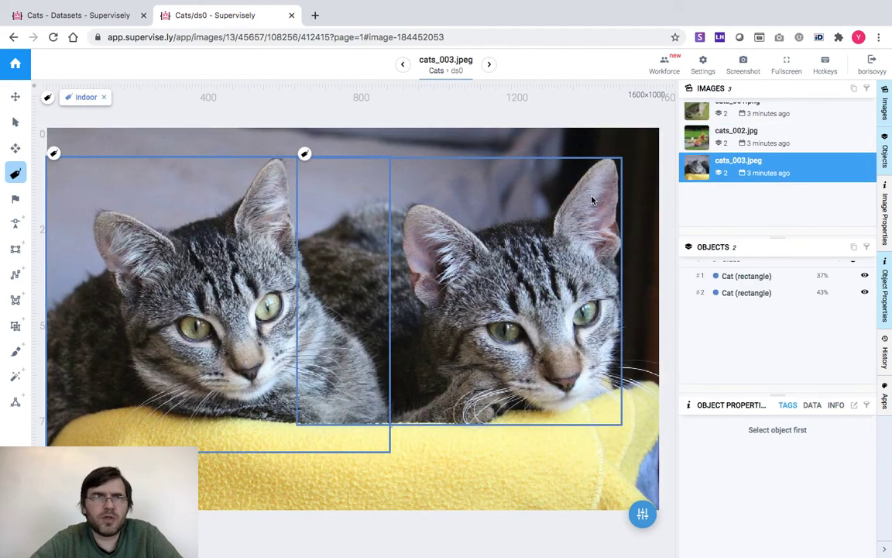
Step: Tag both tabby kittens in cats_003.jpeg with Emotions Calm
left_click(14, 123)
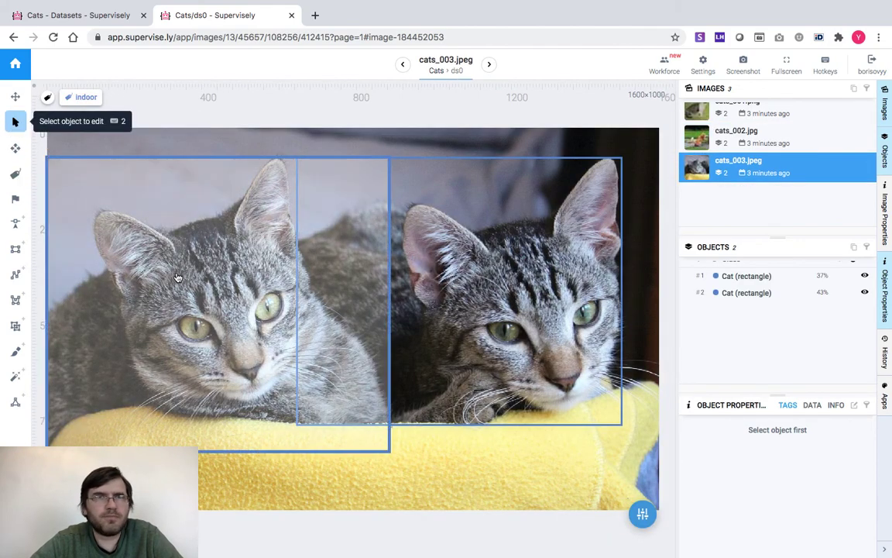
left_click(746, 293)
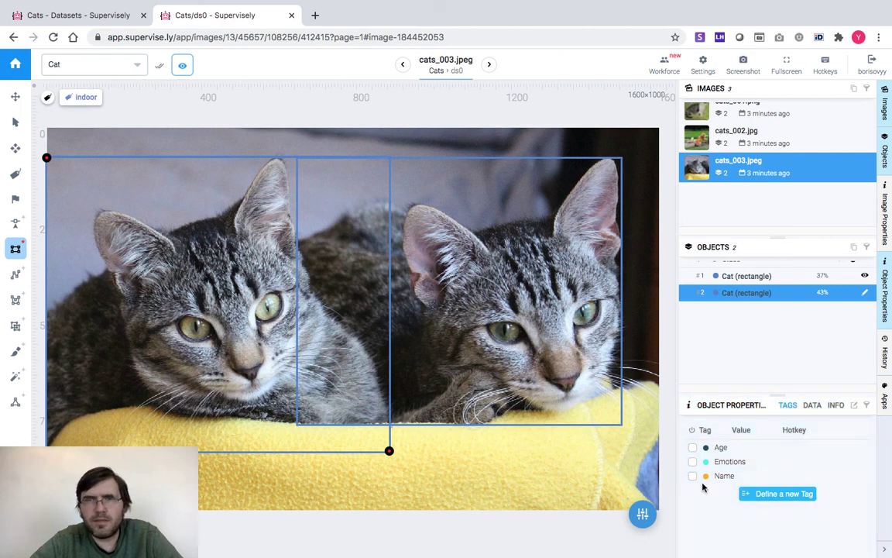
left_click(728, 462)
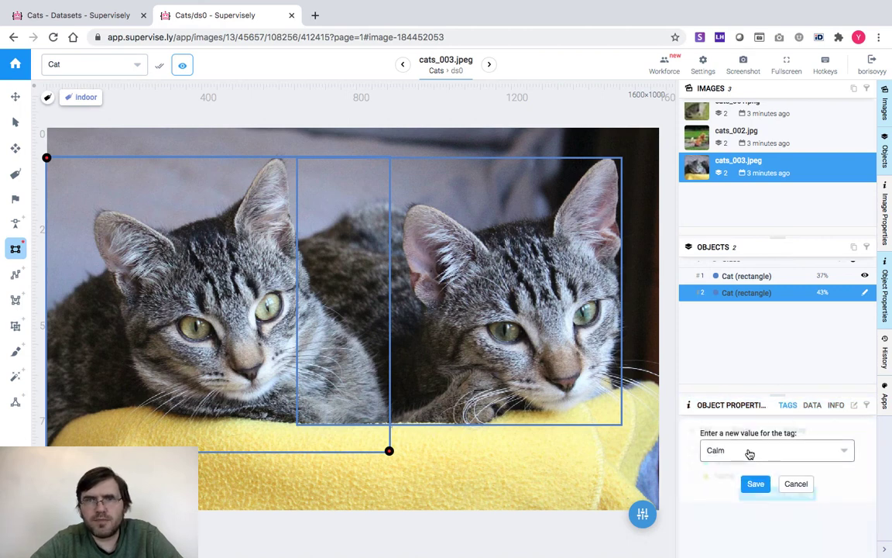
left_click(758, 483)
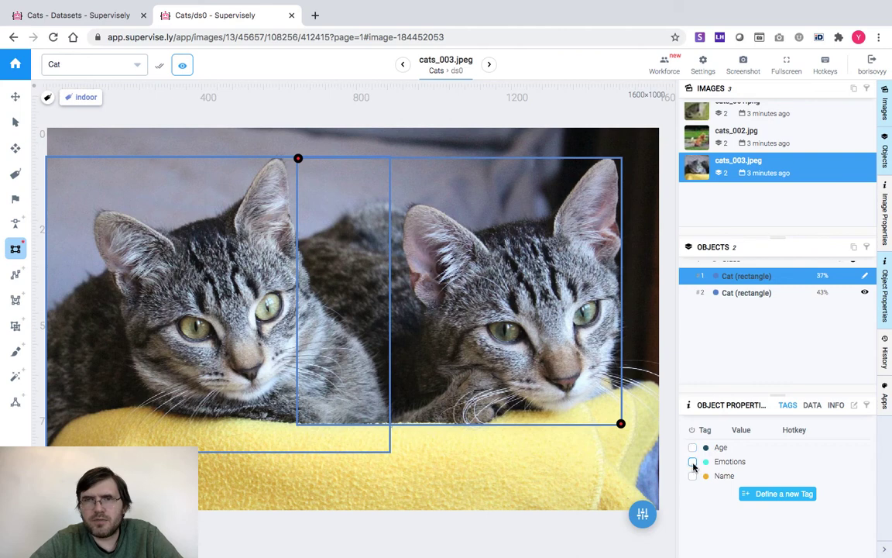
left_click(693, 462)
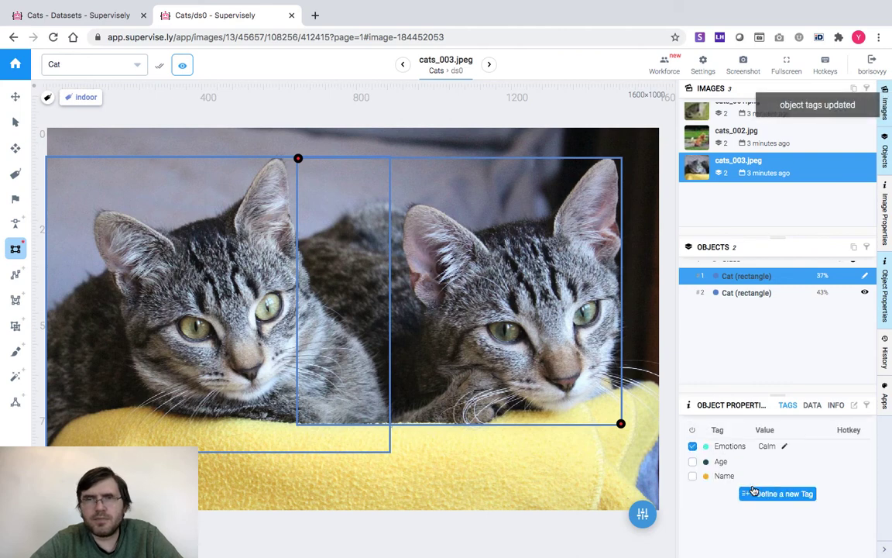
left_click(16, 173)
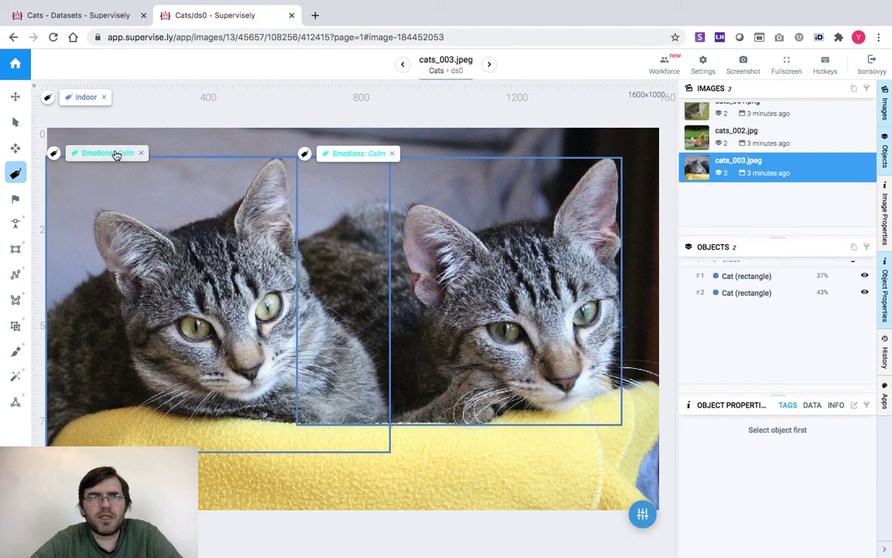
mouse_move(220, 214)
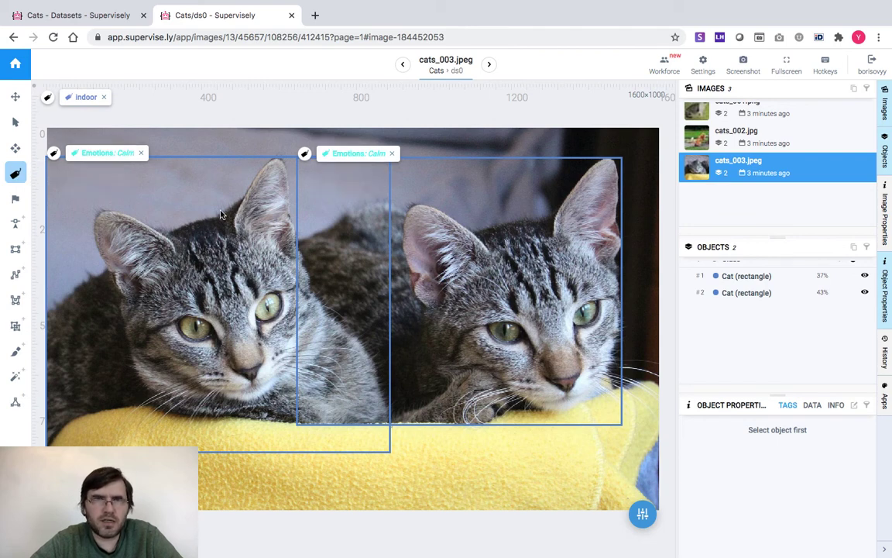
mouse_move(186, 208)
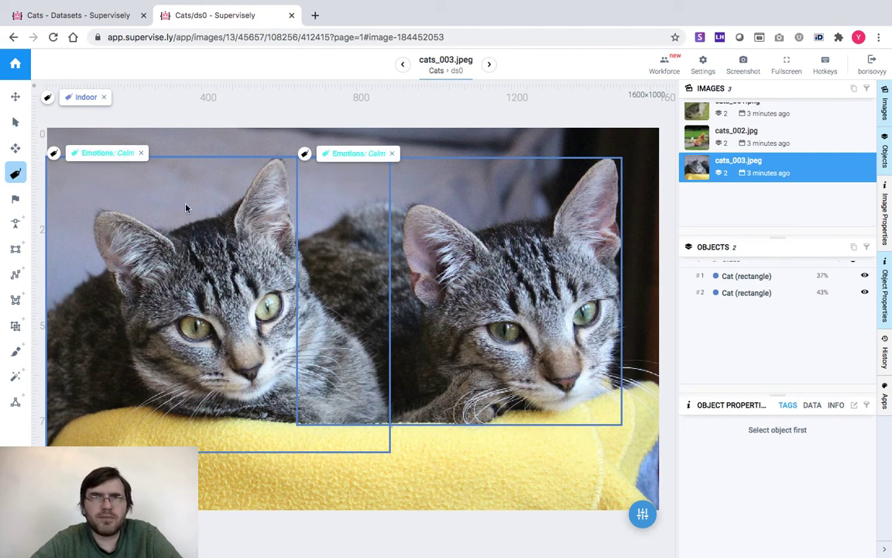
mouse_move(180, 202)
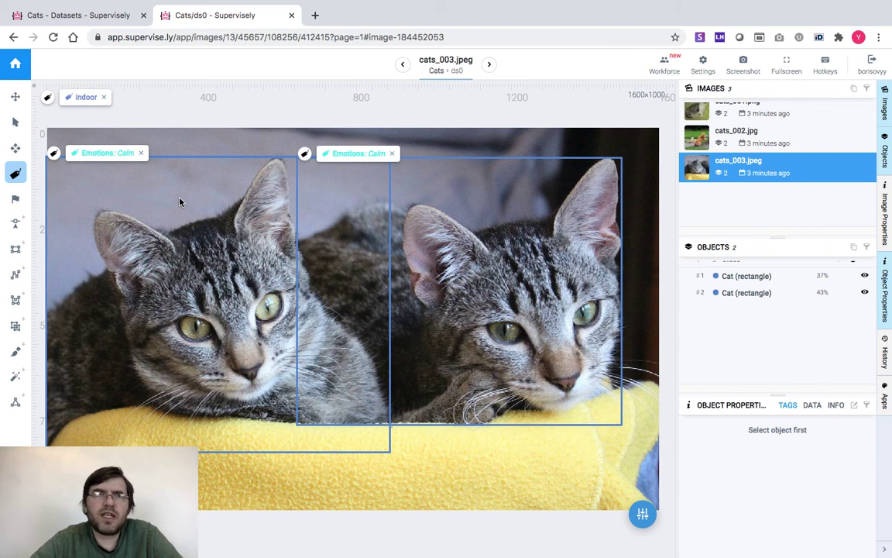
mouse_move(372, 158)
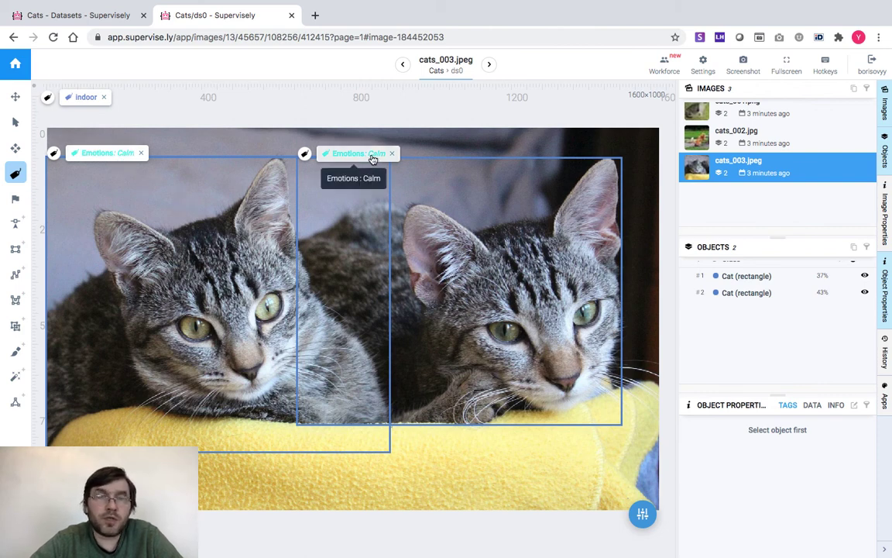
mouse_move(249, 251)
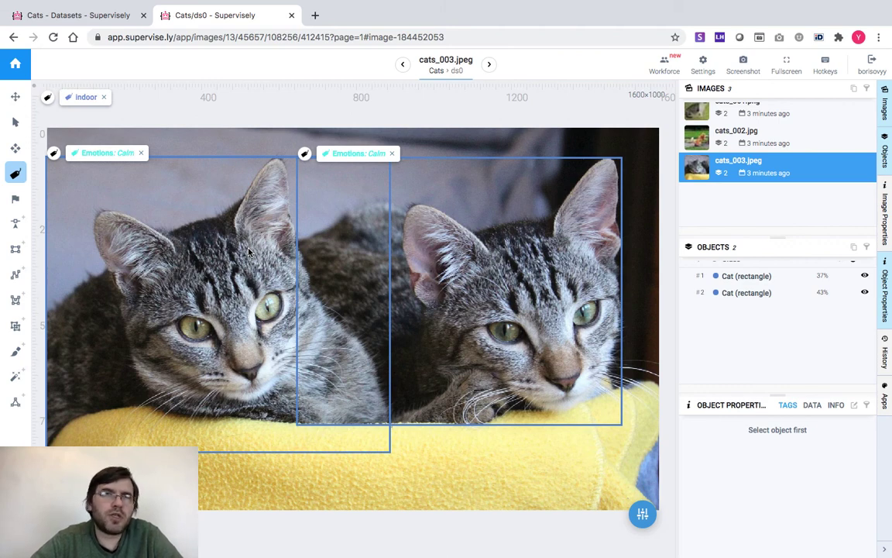
mouse_move(252, 200)
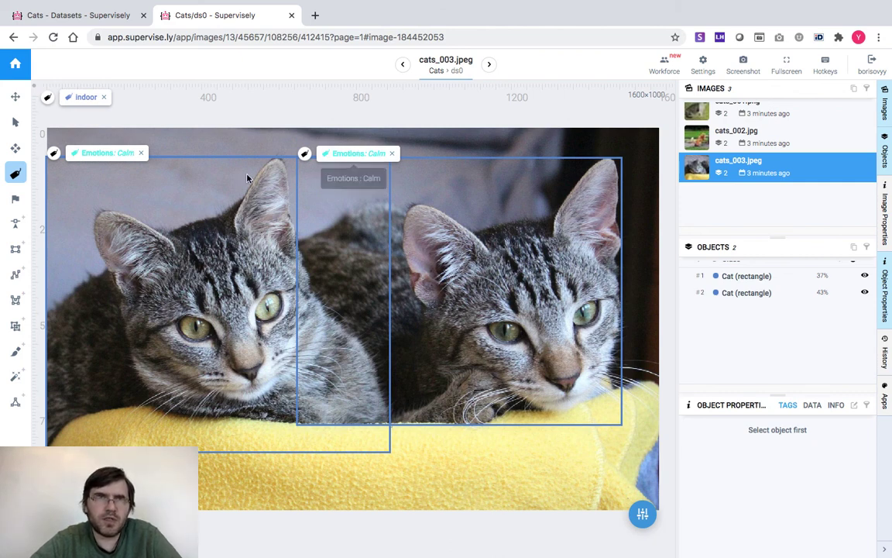
mouse_move(177, 208)
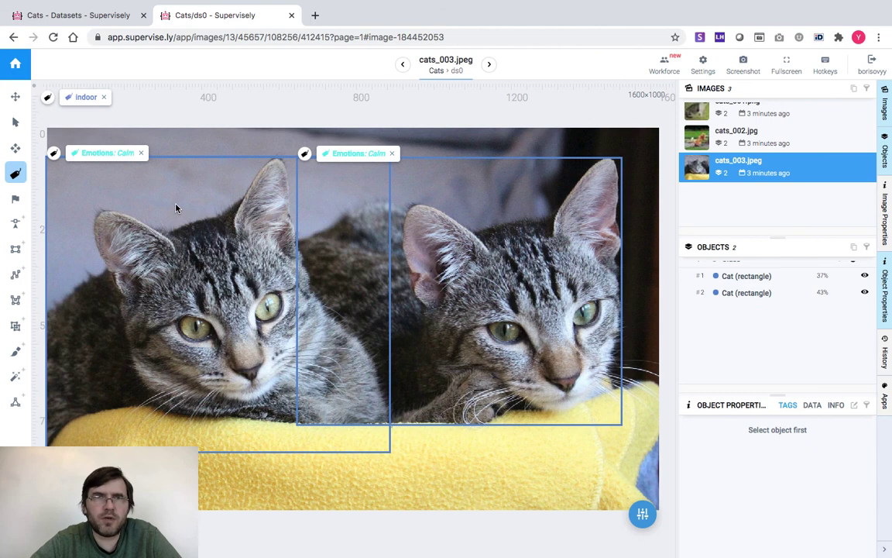
mouse_move(178, 209)
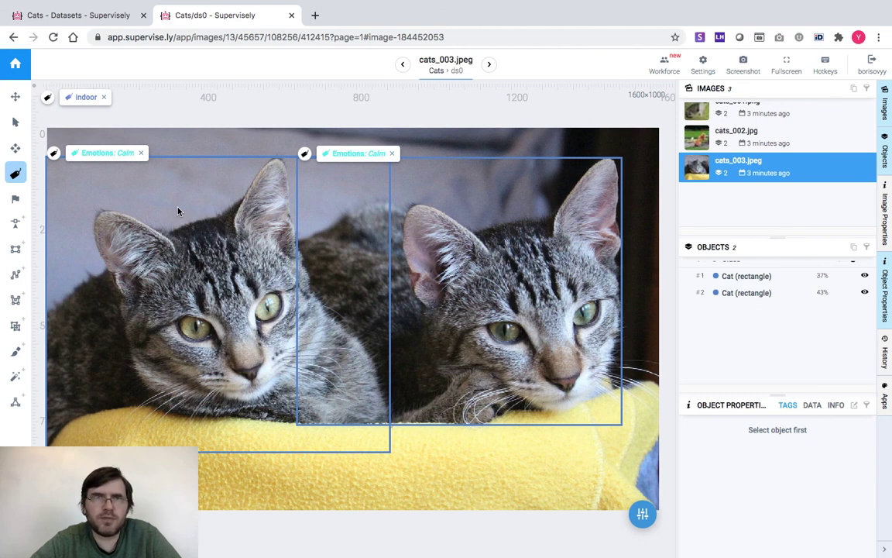